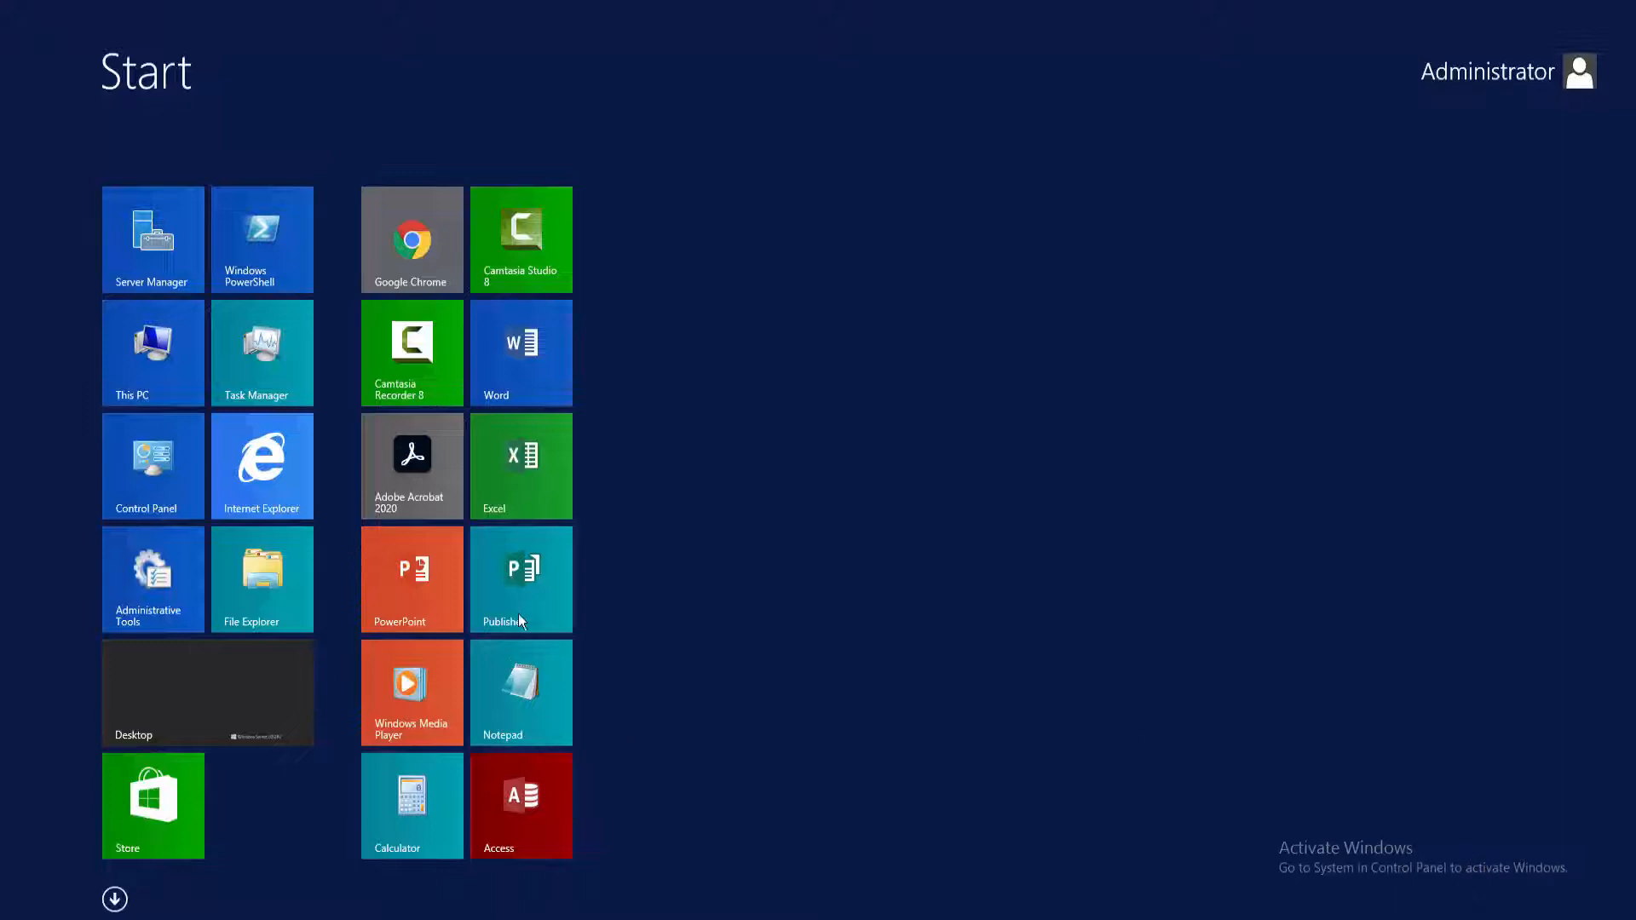
Launch Publisher and create a new blank 8.5 x 11 inch publication
left_click(522, 579)
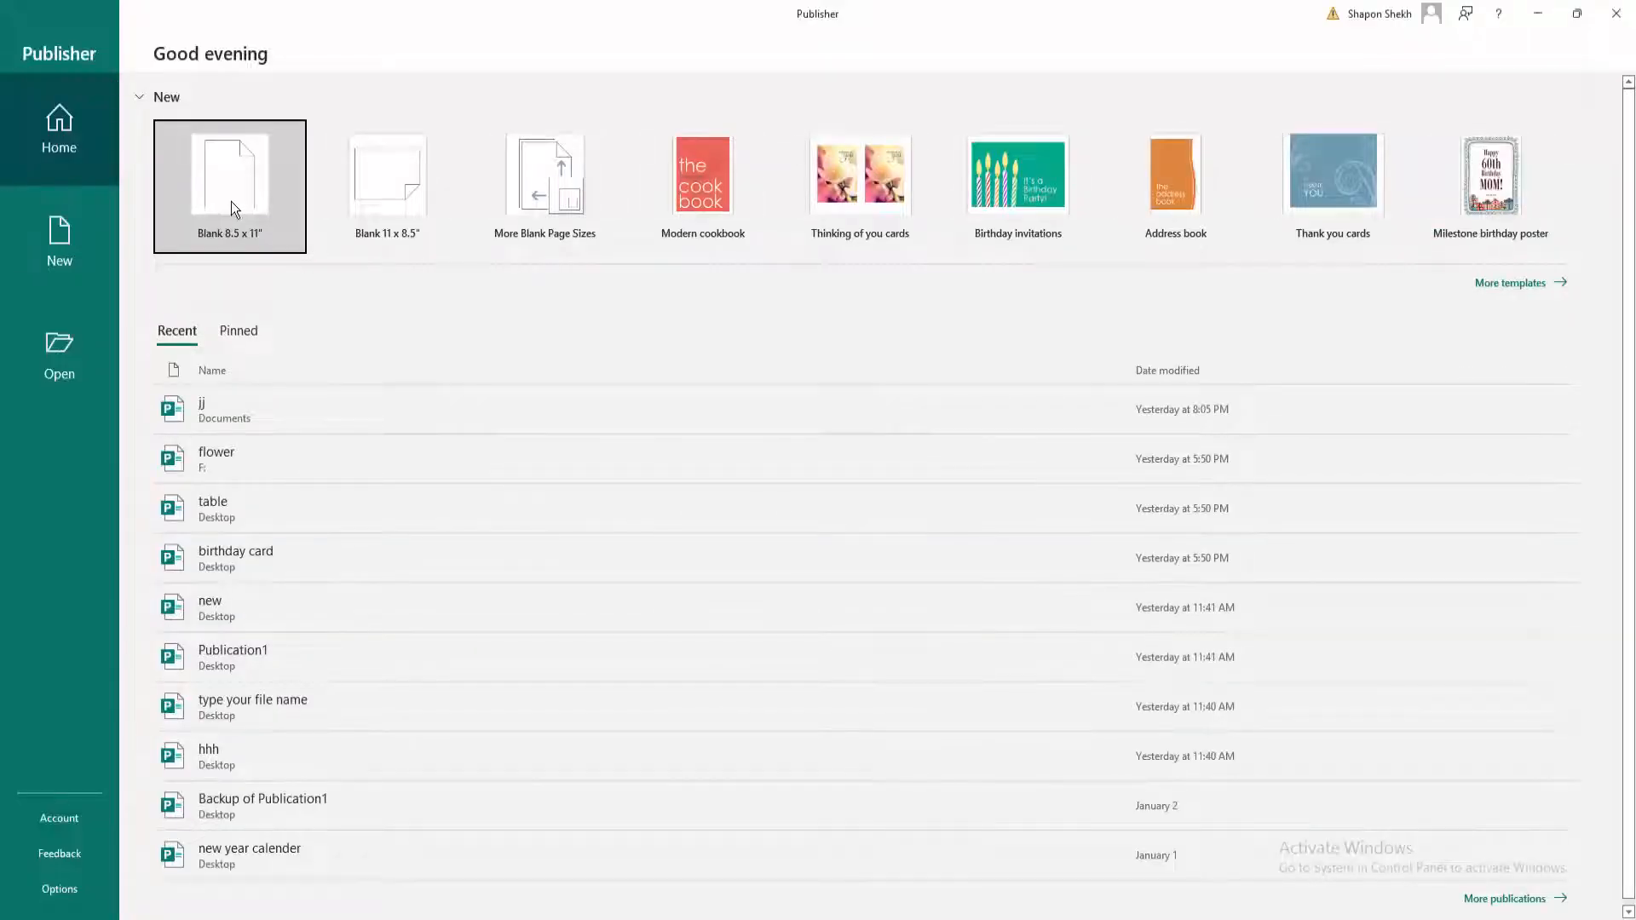
left_click(228, 178)
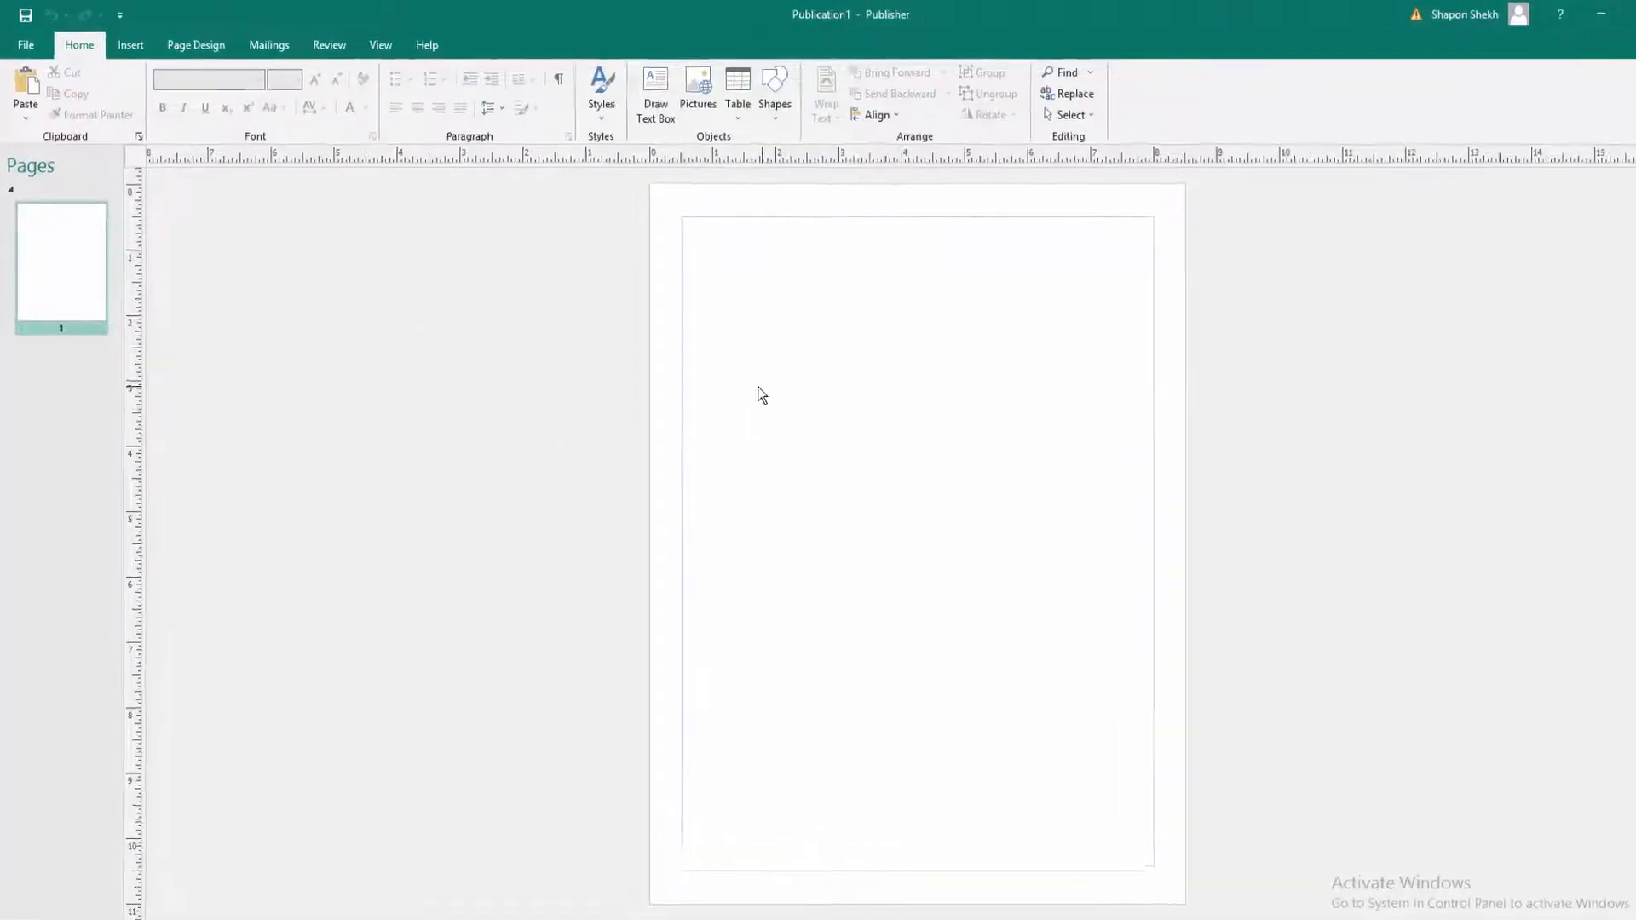
Add a text box at the page top reading NATURE'S BEAUTY and colour it red
left_click(129, 44)
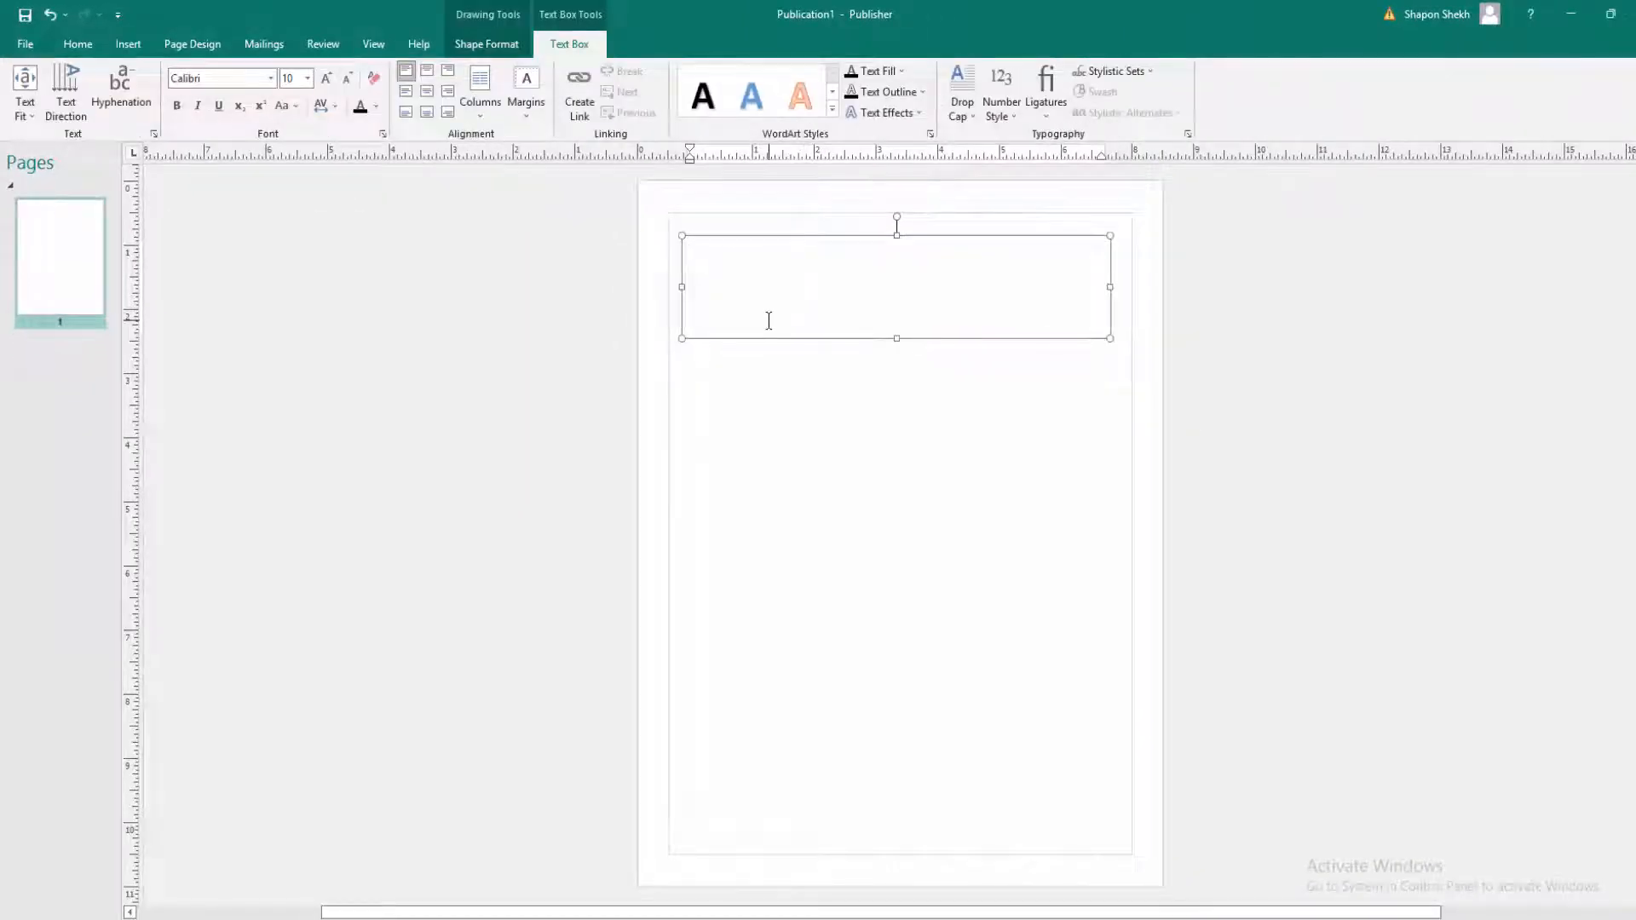
type("NATURE'S")
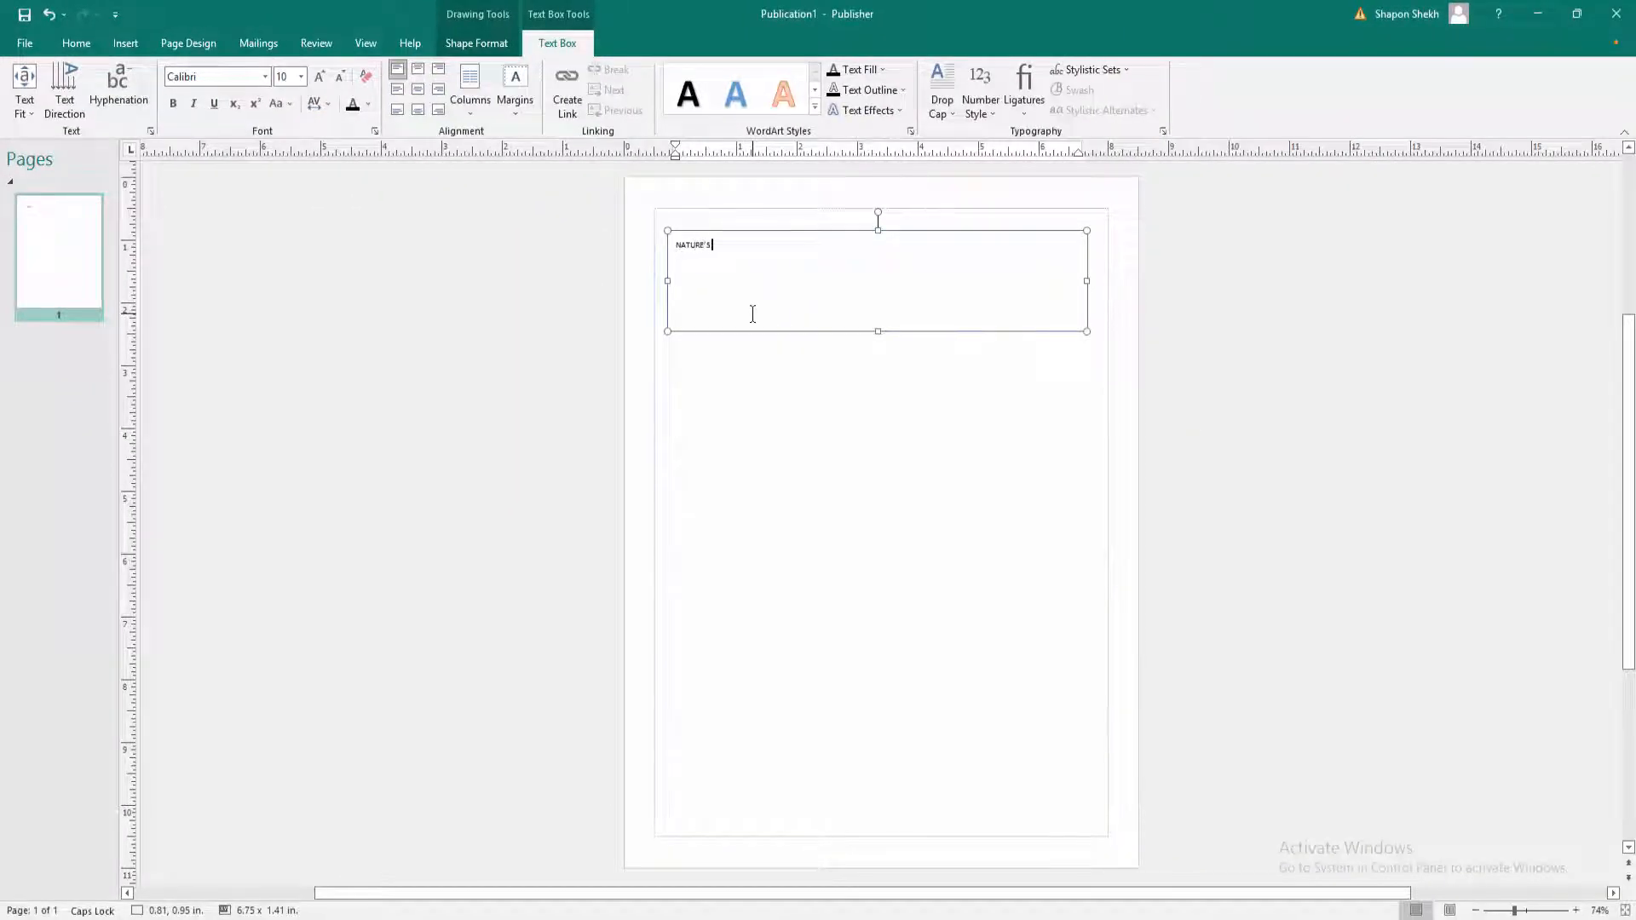
type("BEAUTY")
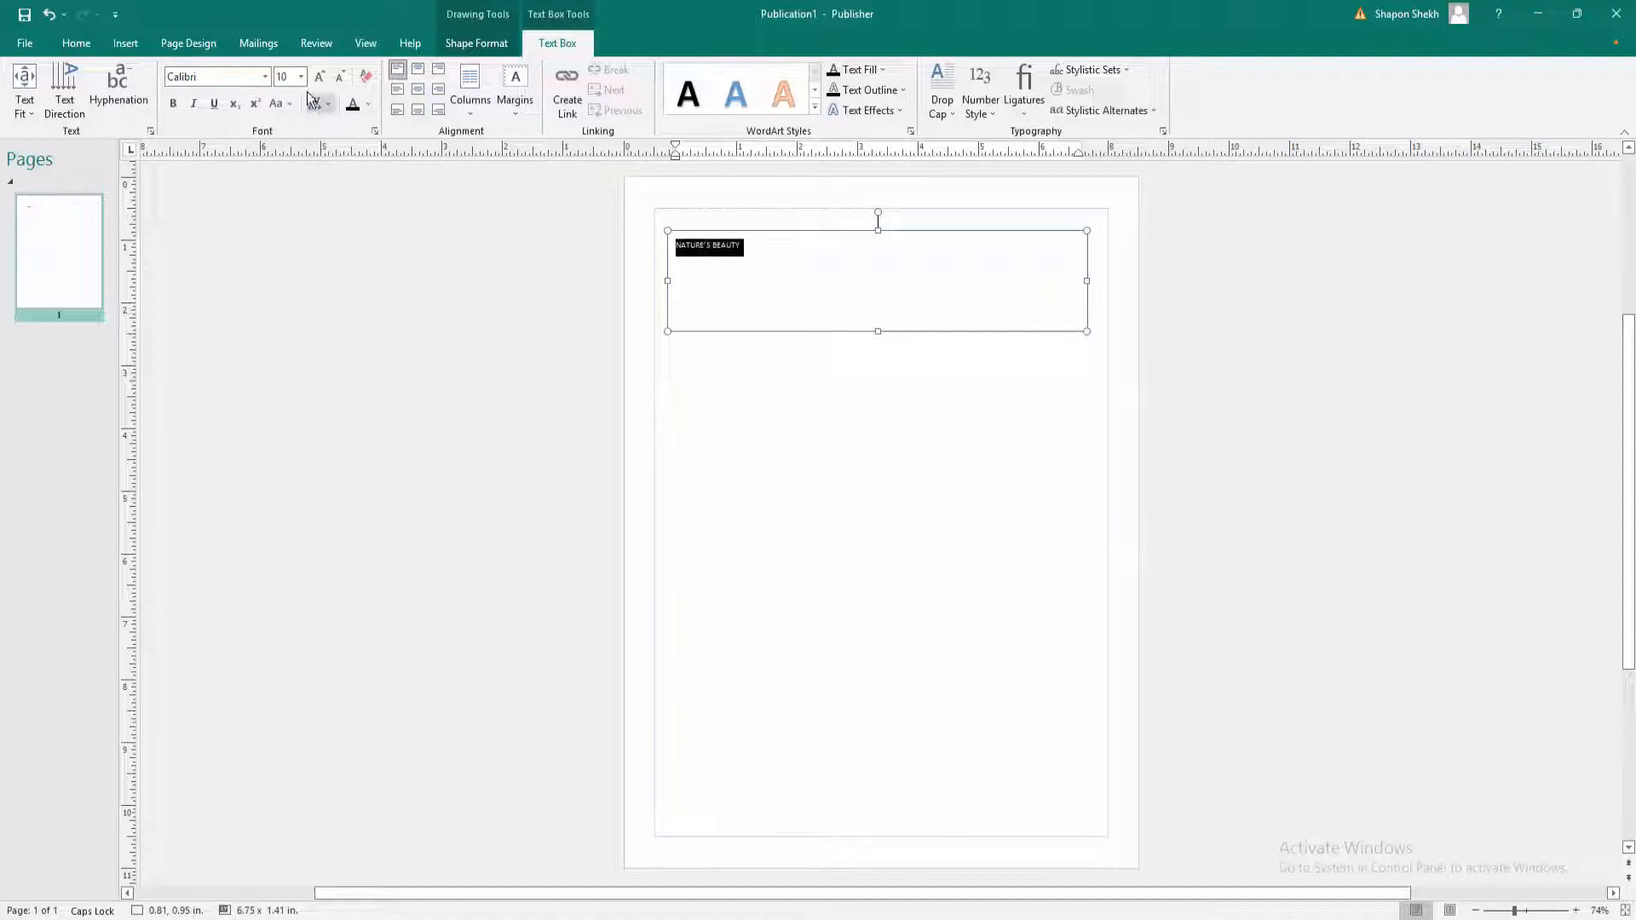
left_click(367, 104)
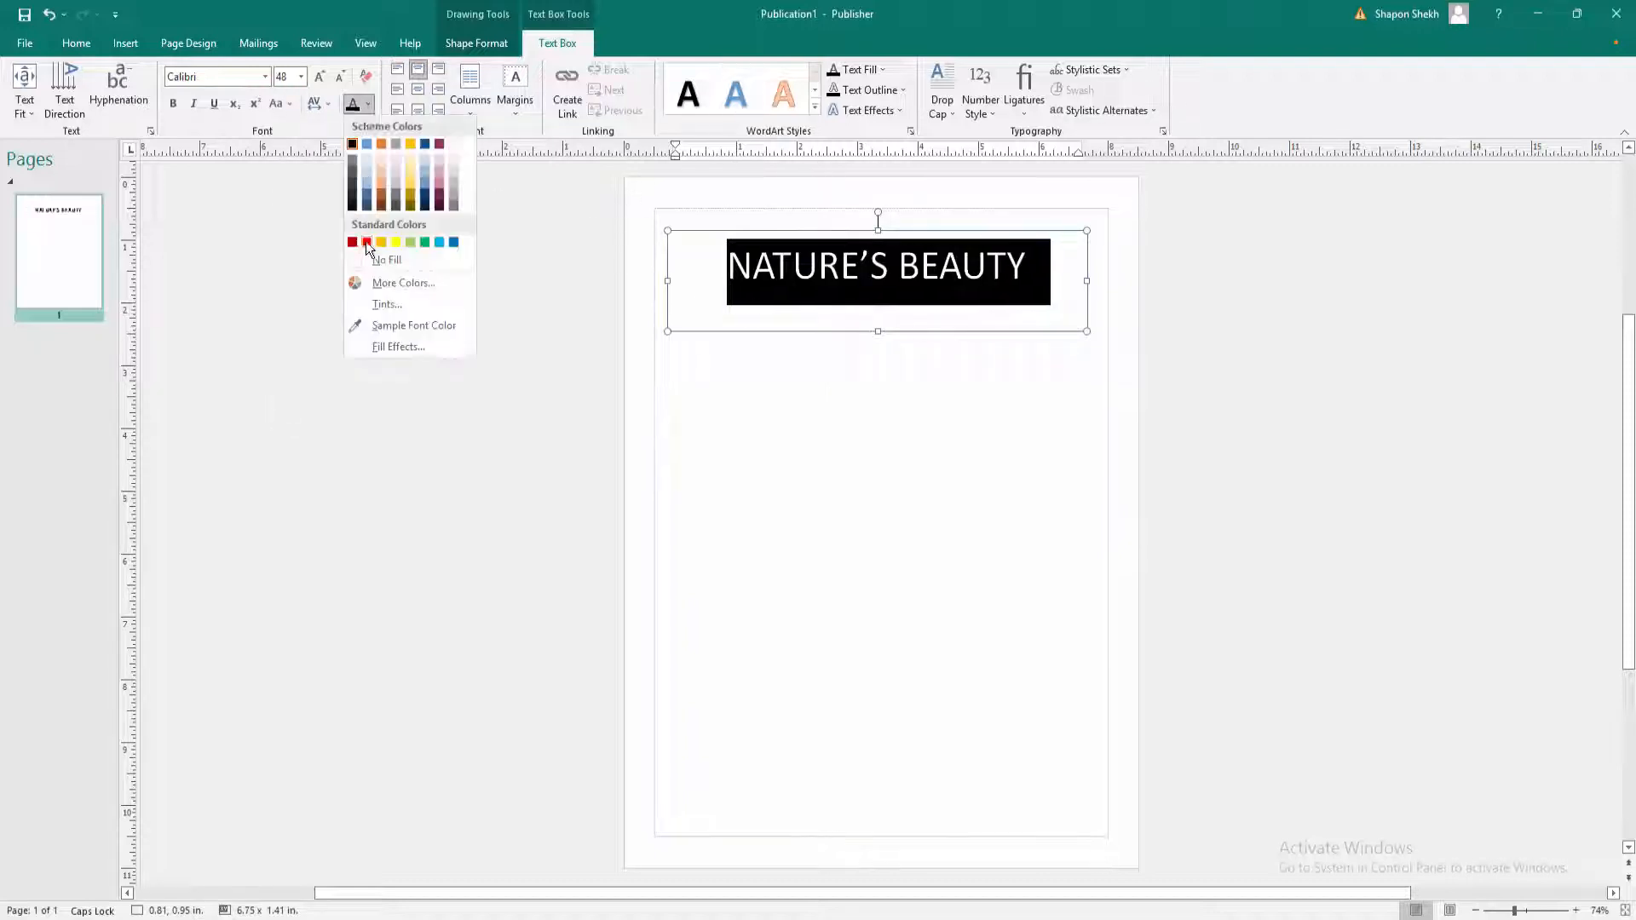
left_click(351, 240)
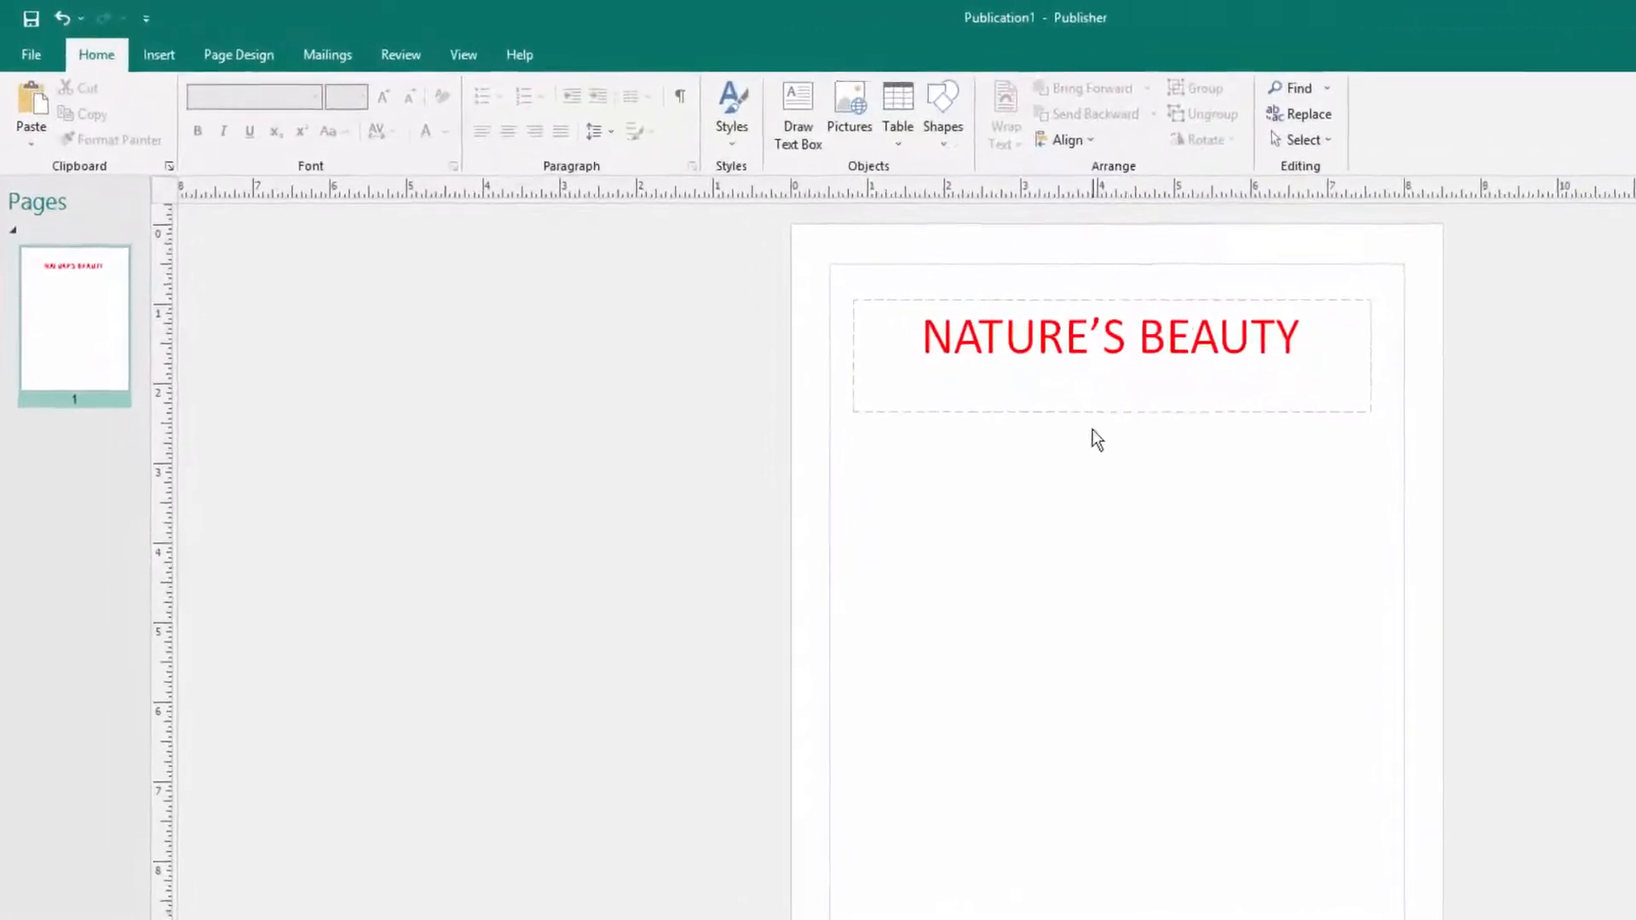
From Page Design, apply a light blue page background, then replace it with dark grey
left_click(239, 55)
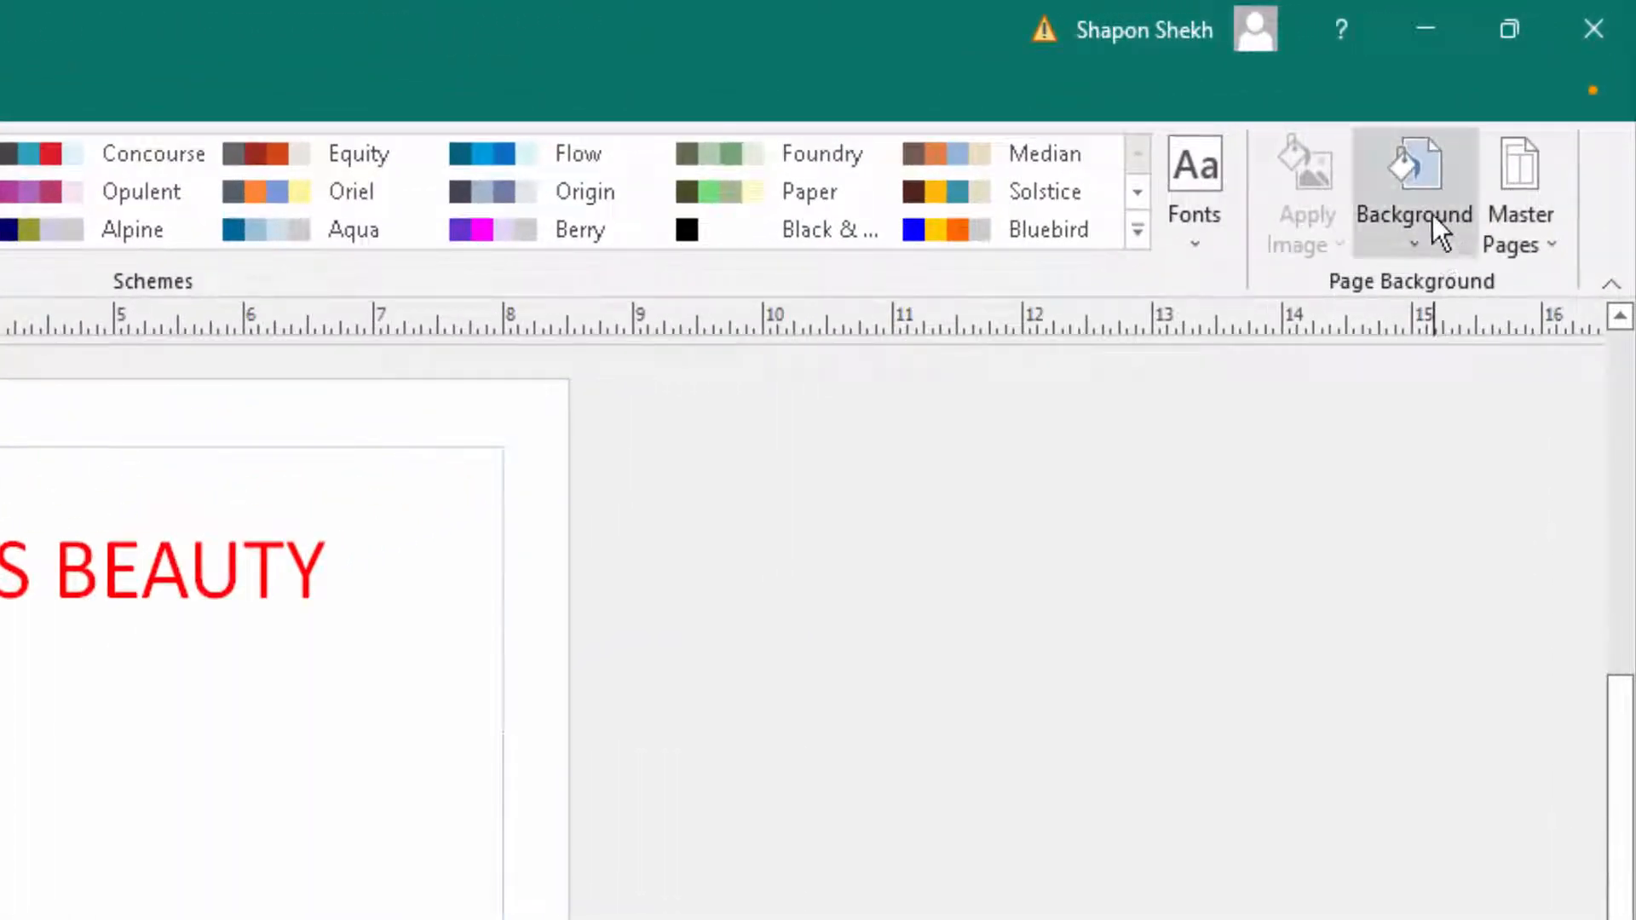
left_click(1458, 157)
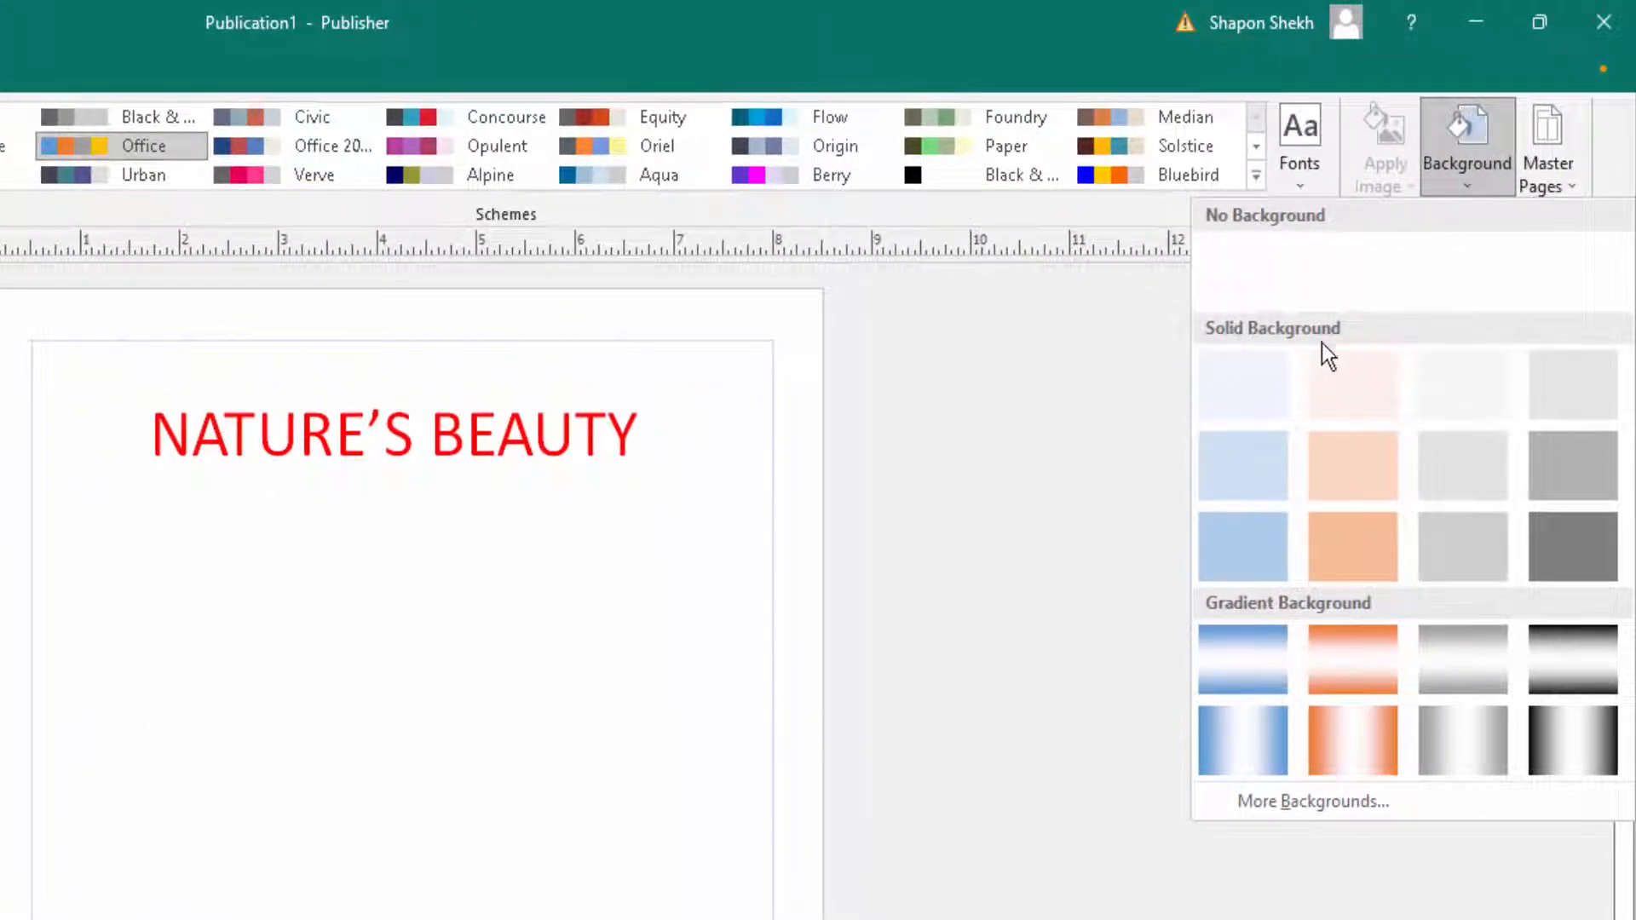
mouse_move(1352, 380)
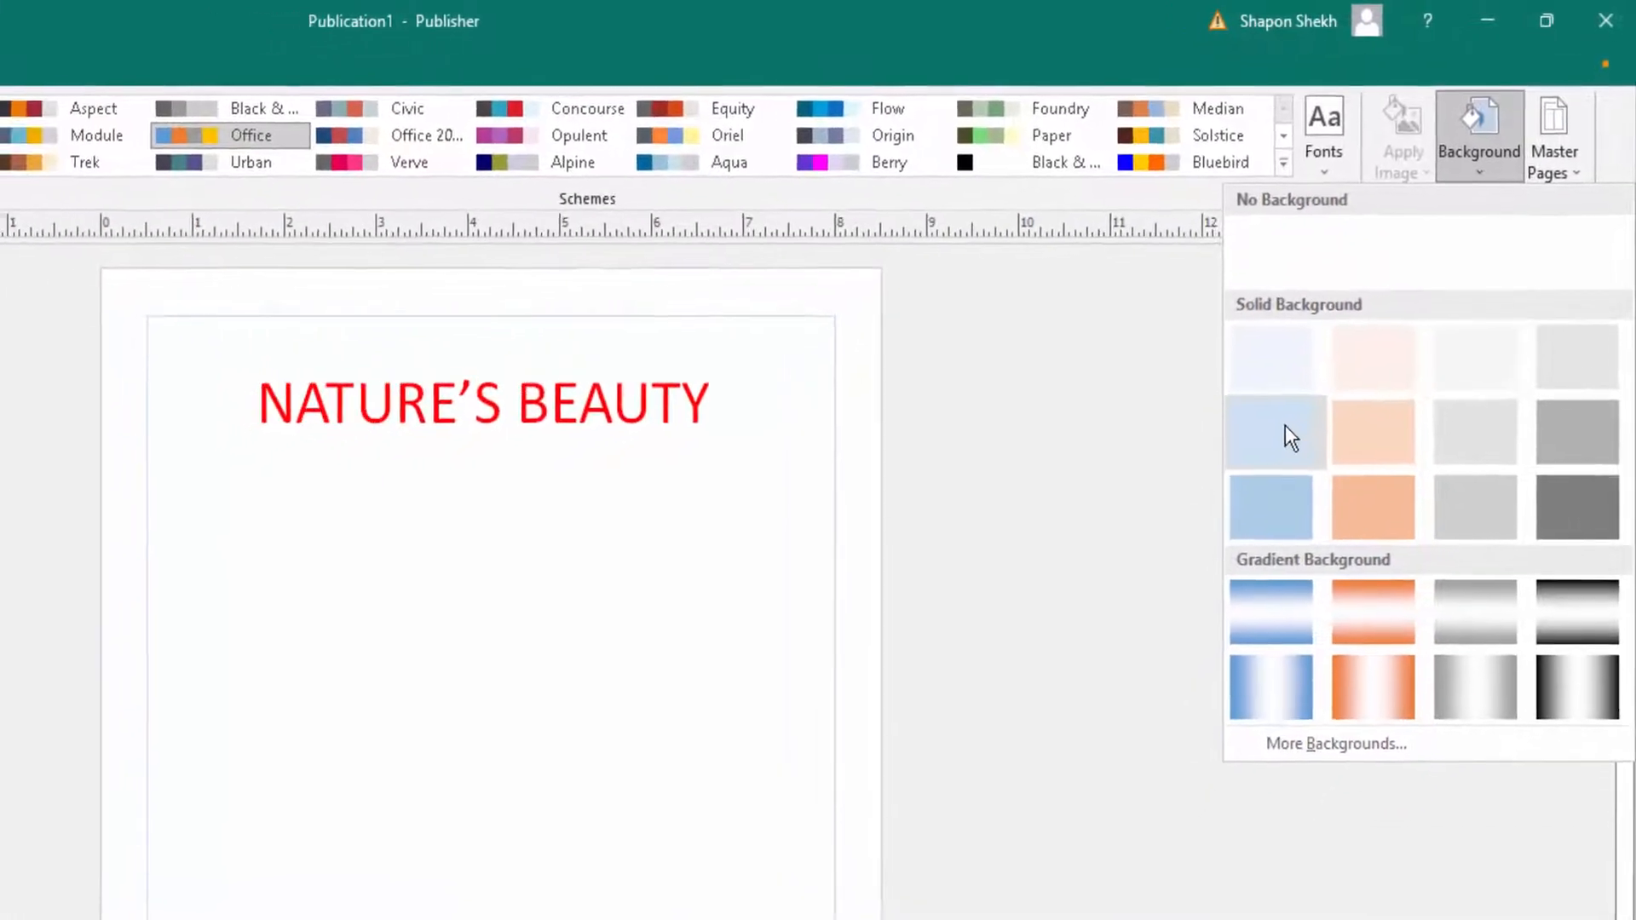
left_click(1271, 431)
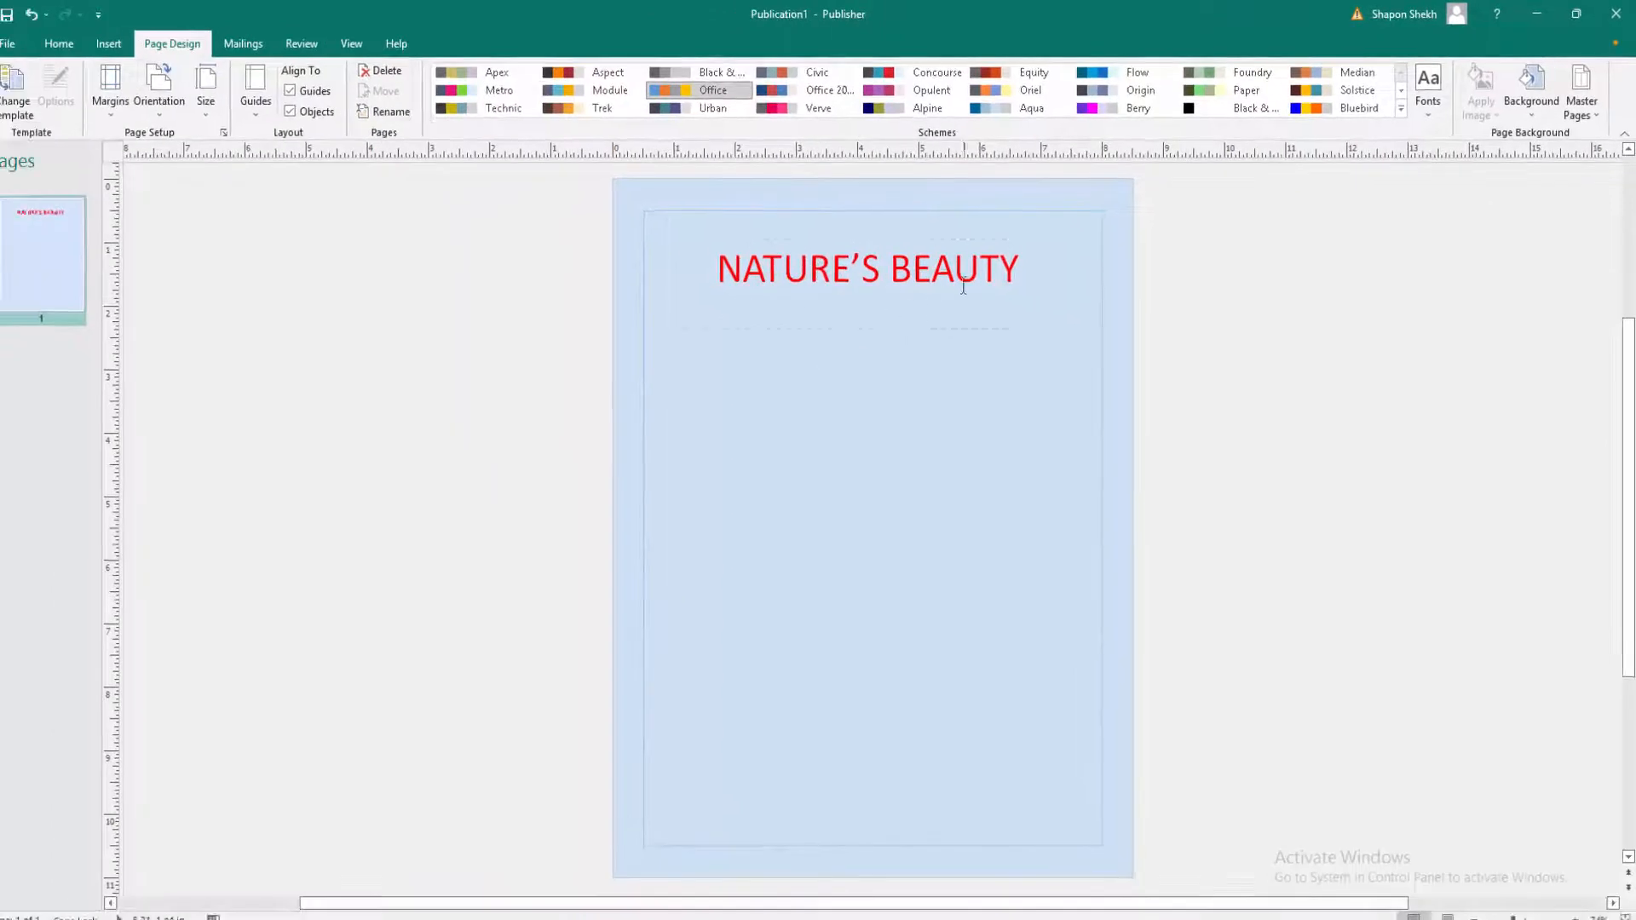
left_click(1531, 89)
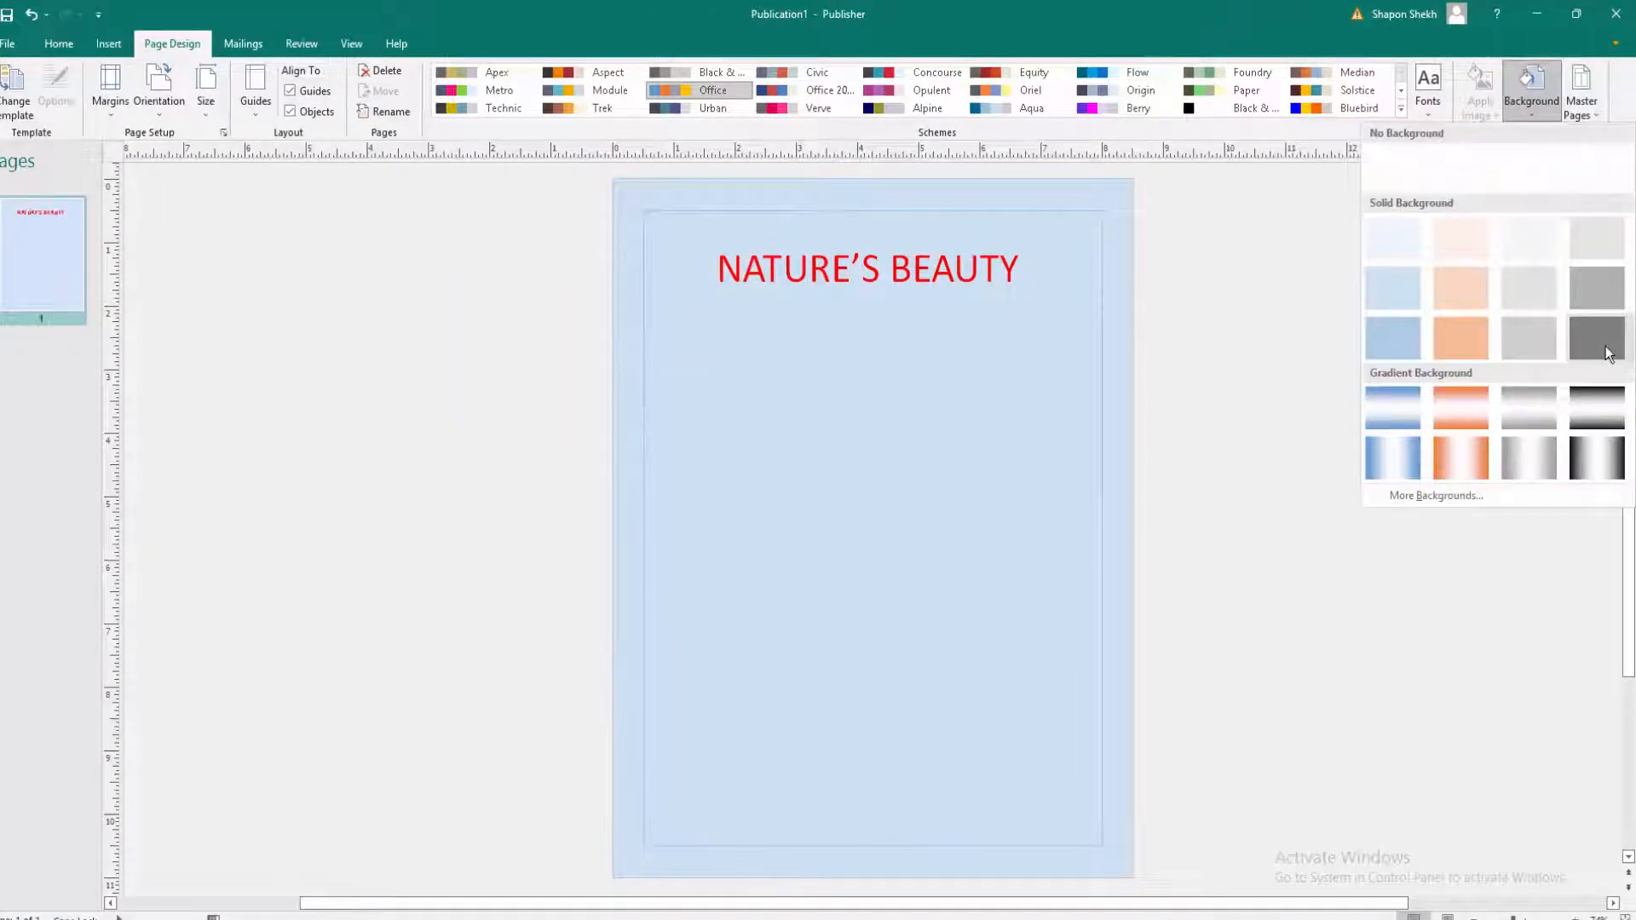
left_click(1594, 336)
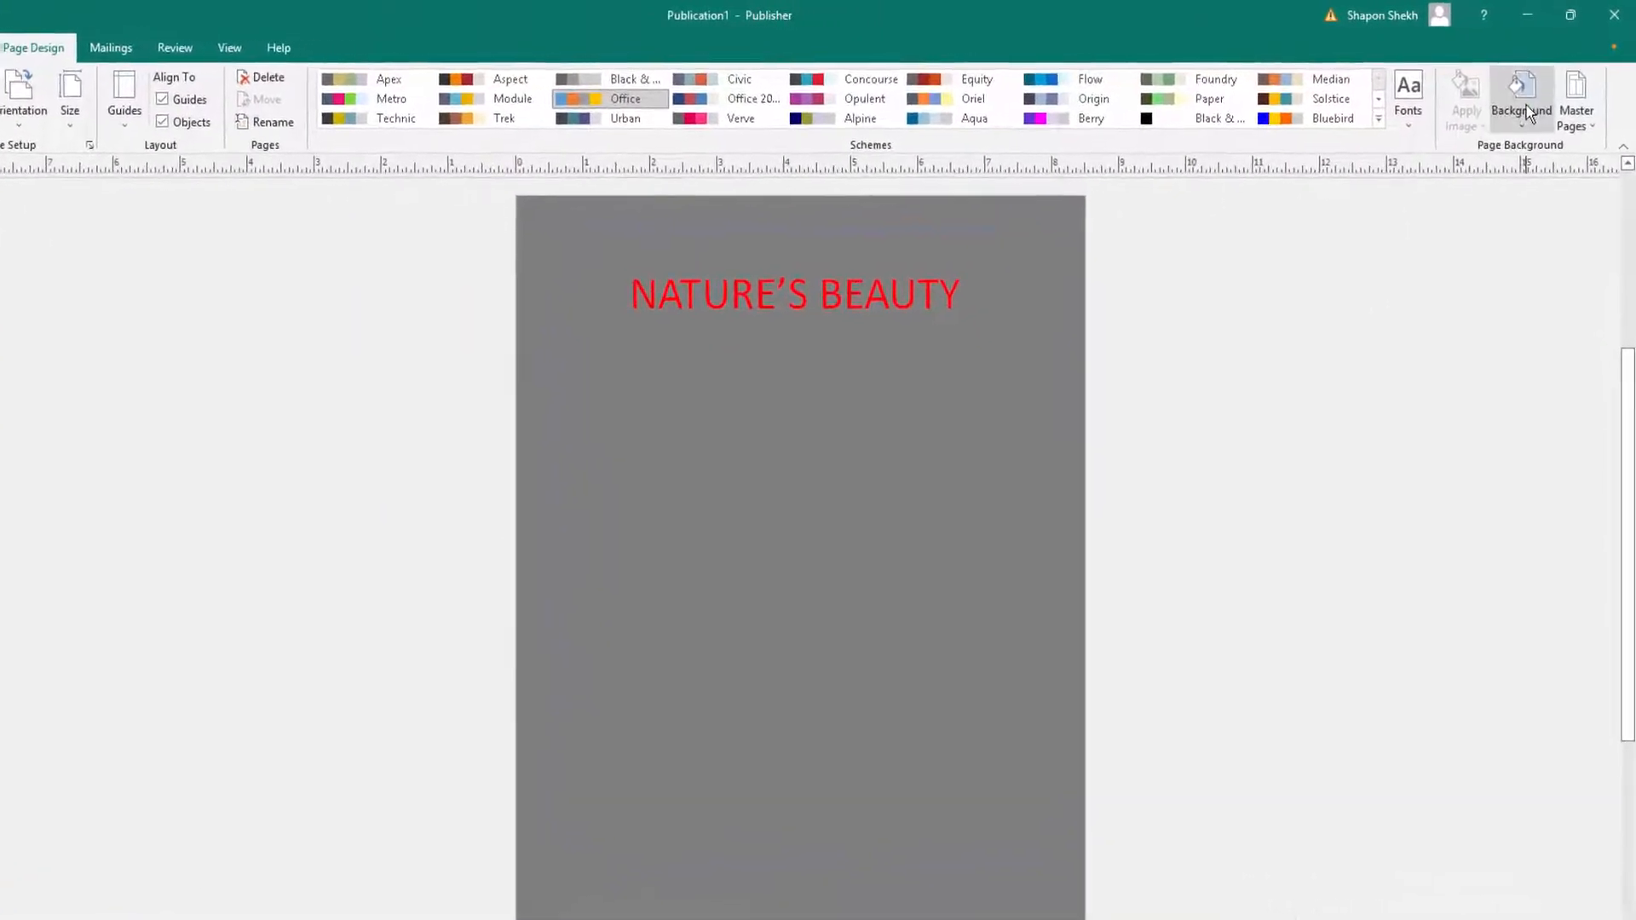
Apply an orange gradient background and recolour it magenta via the Berry colour scheme
left_click(1522, 99)
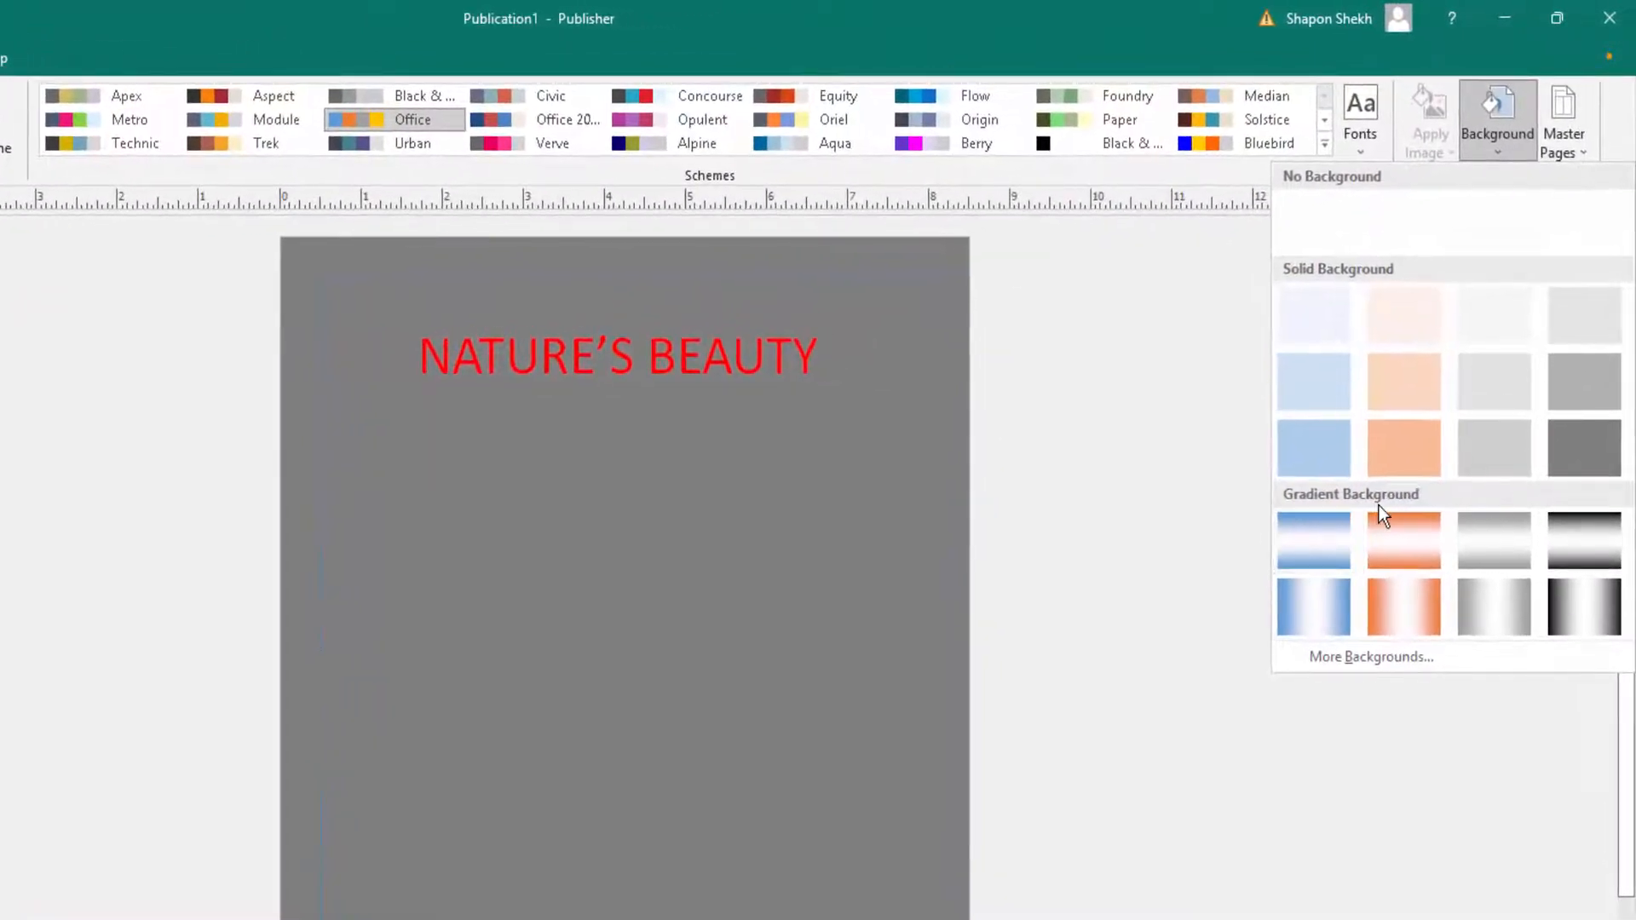
mouse_move(1403, 540)
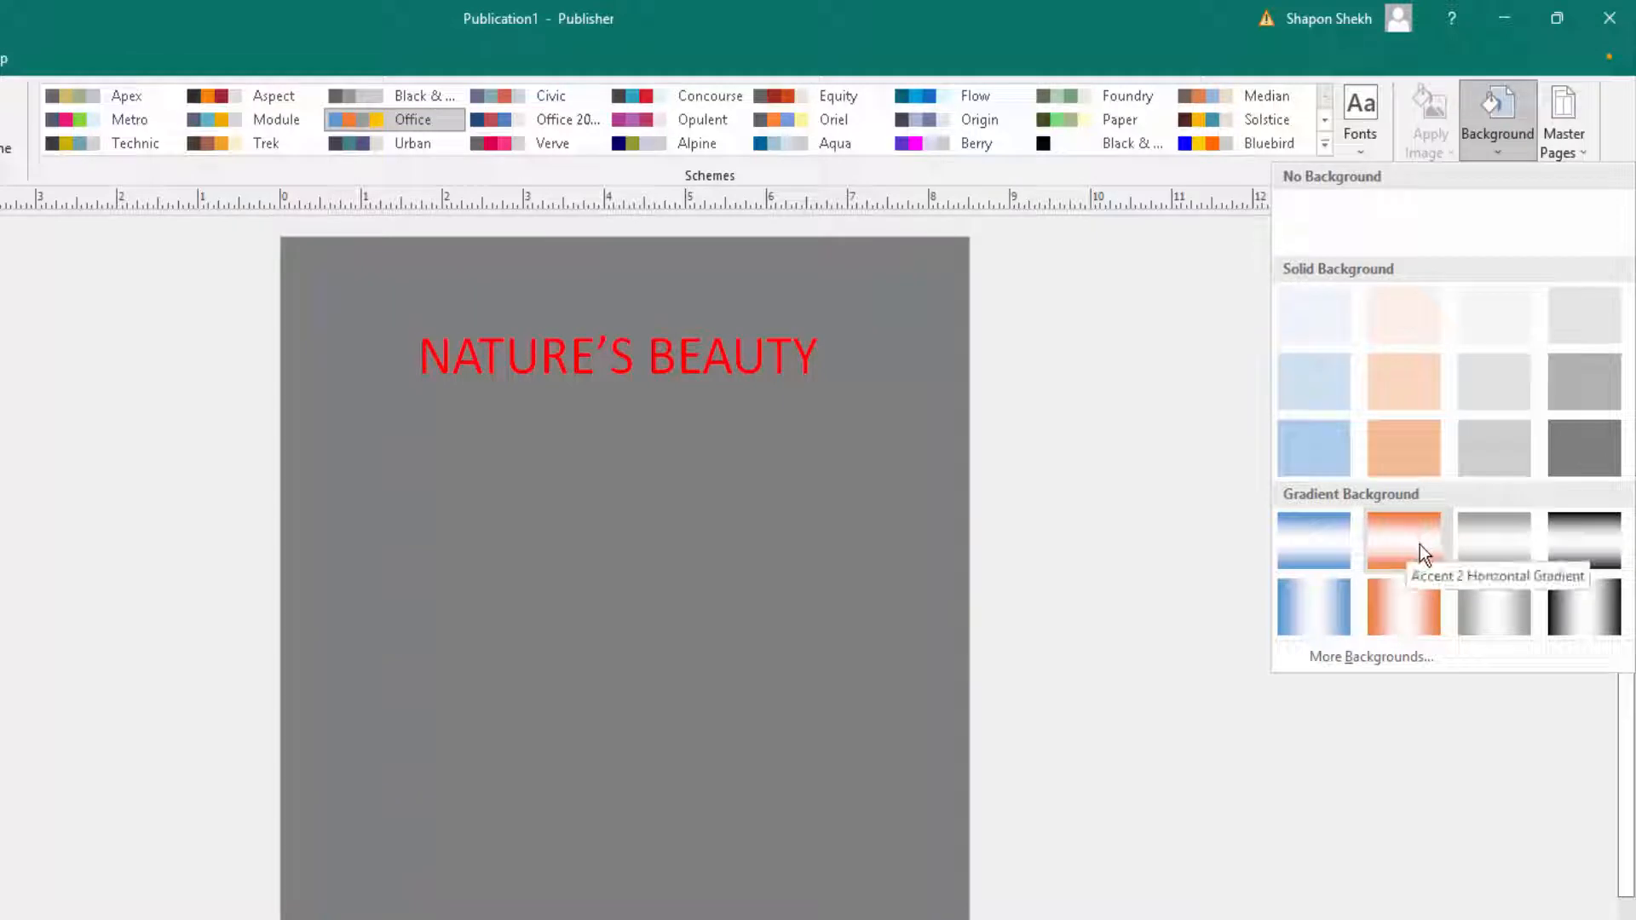
left_click(1403, 540)
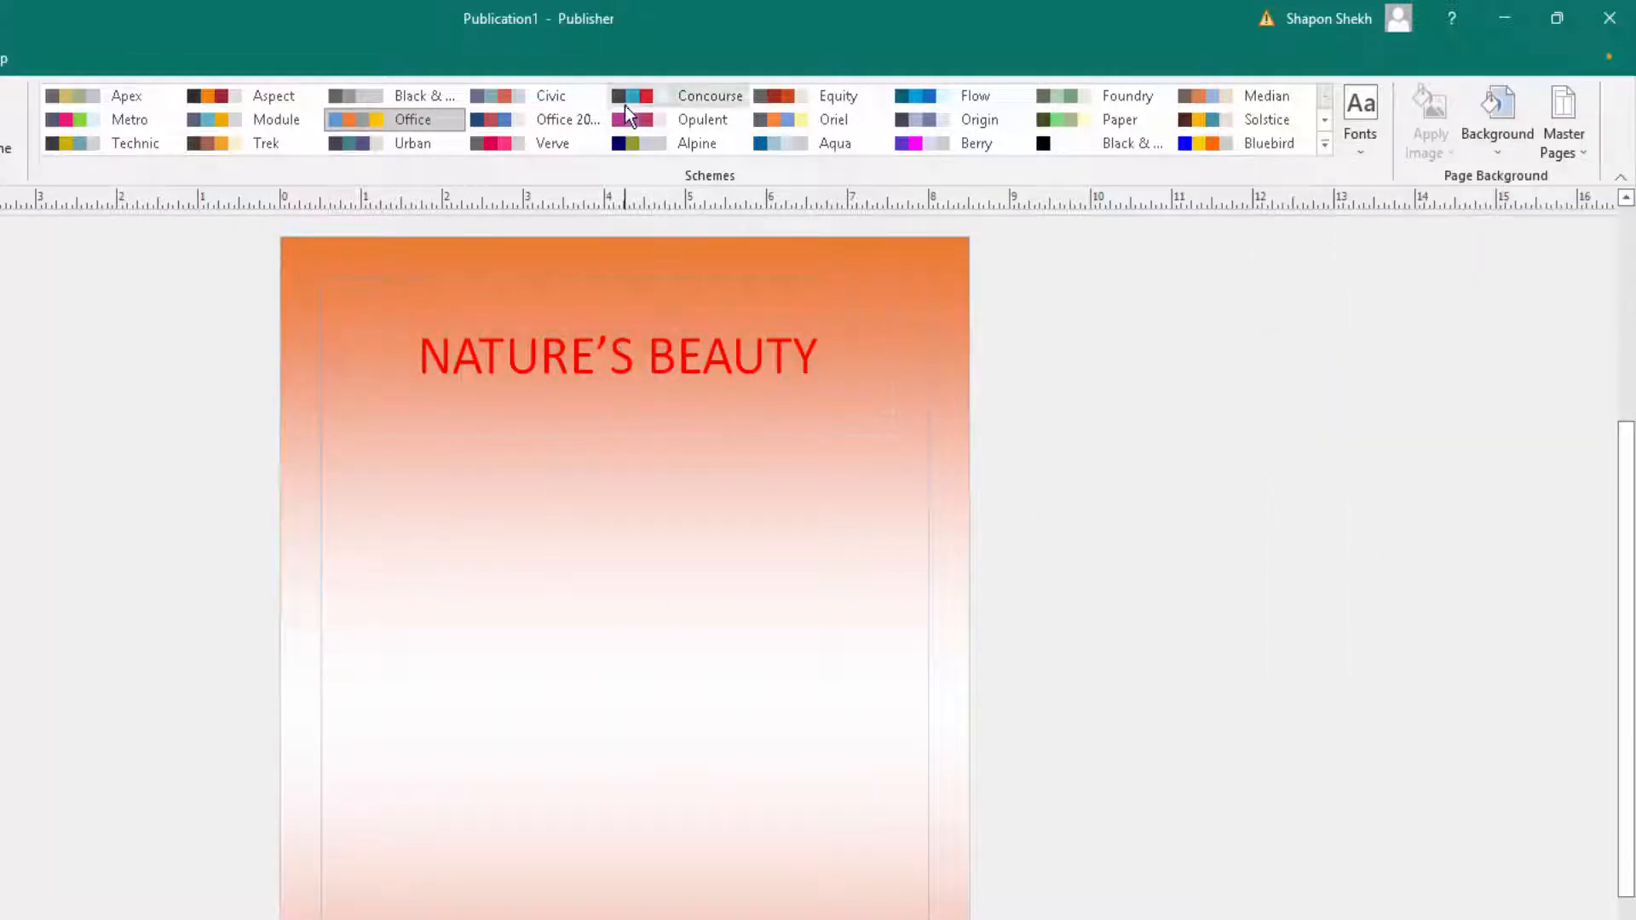
left_click(702, 120)
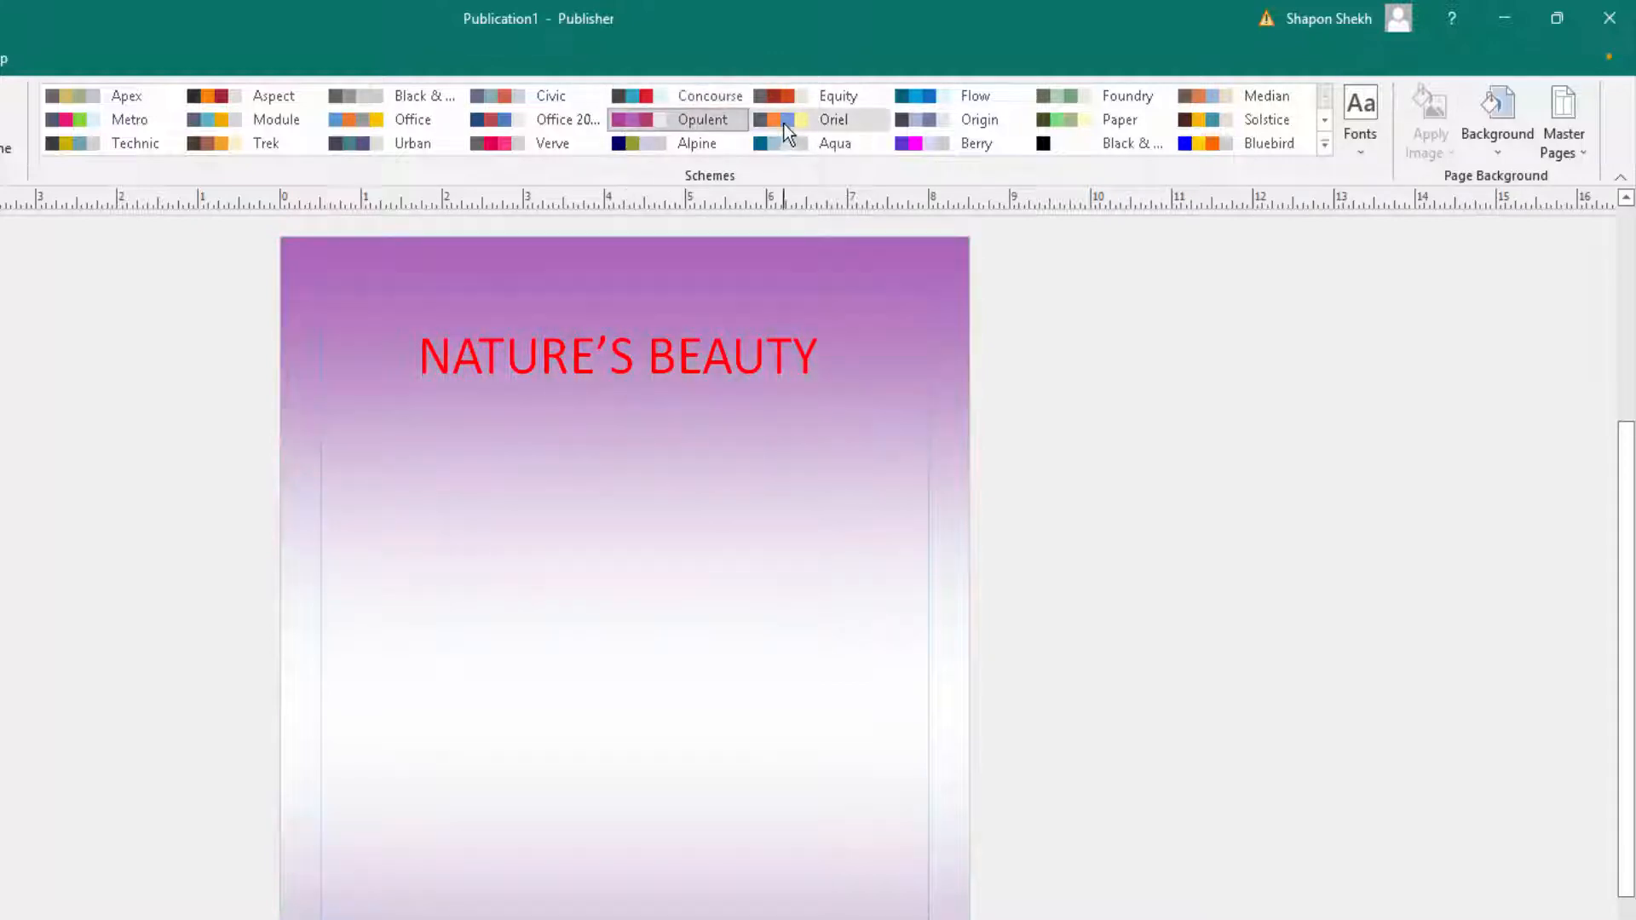
left_click(975, 143)
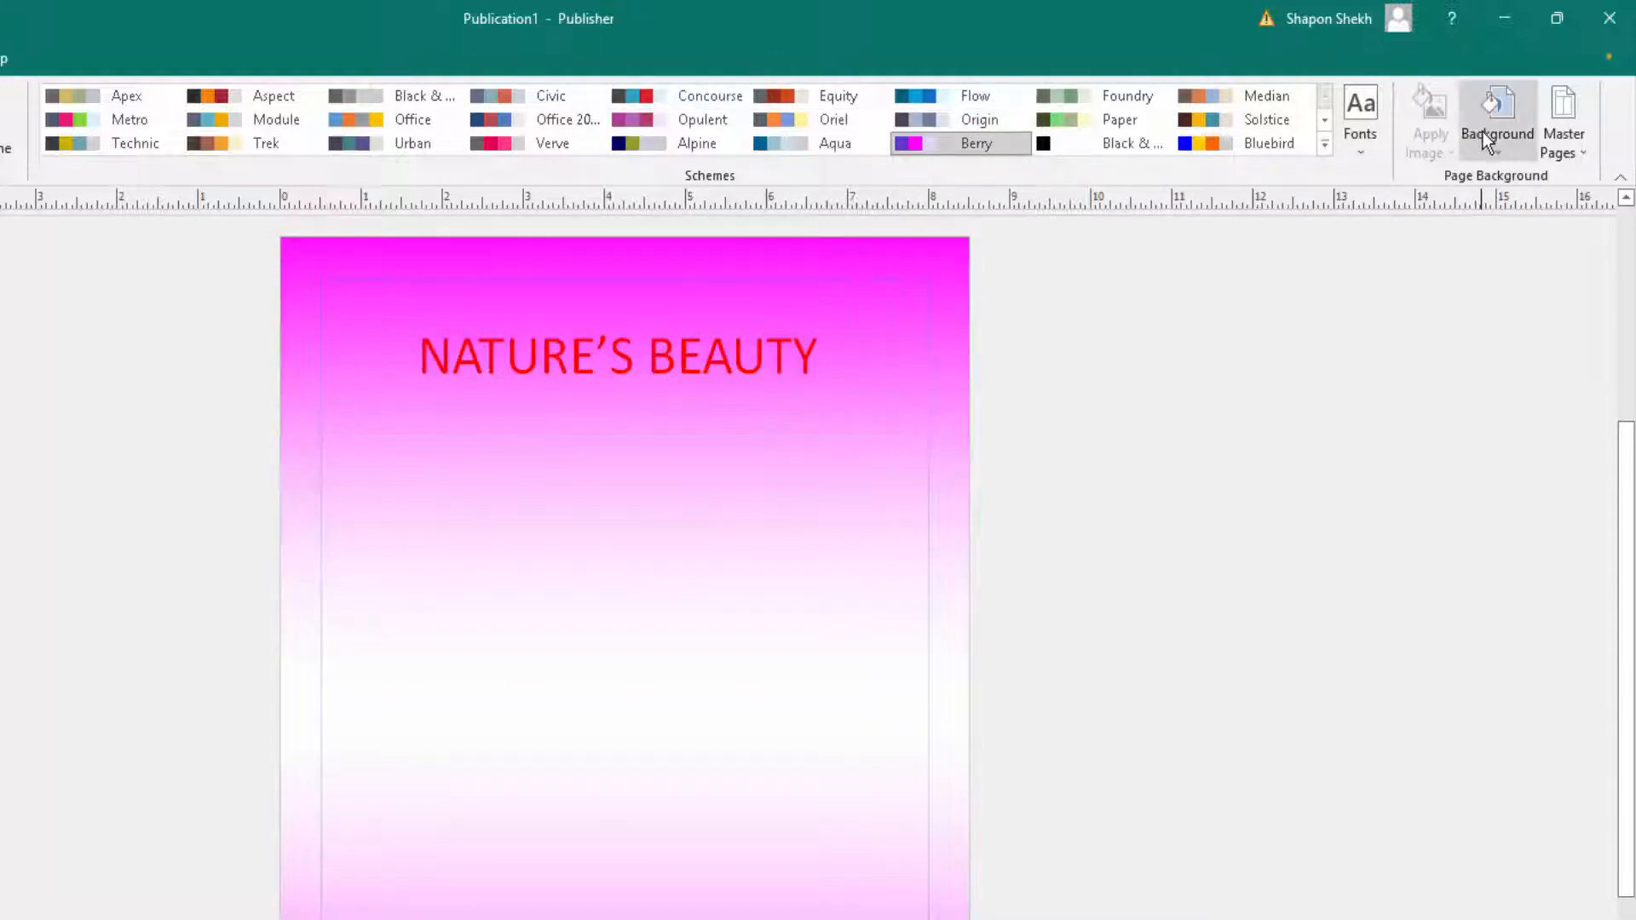
left_click(1497, 120)
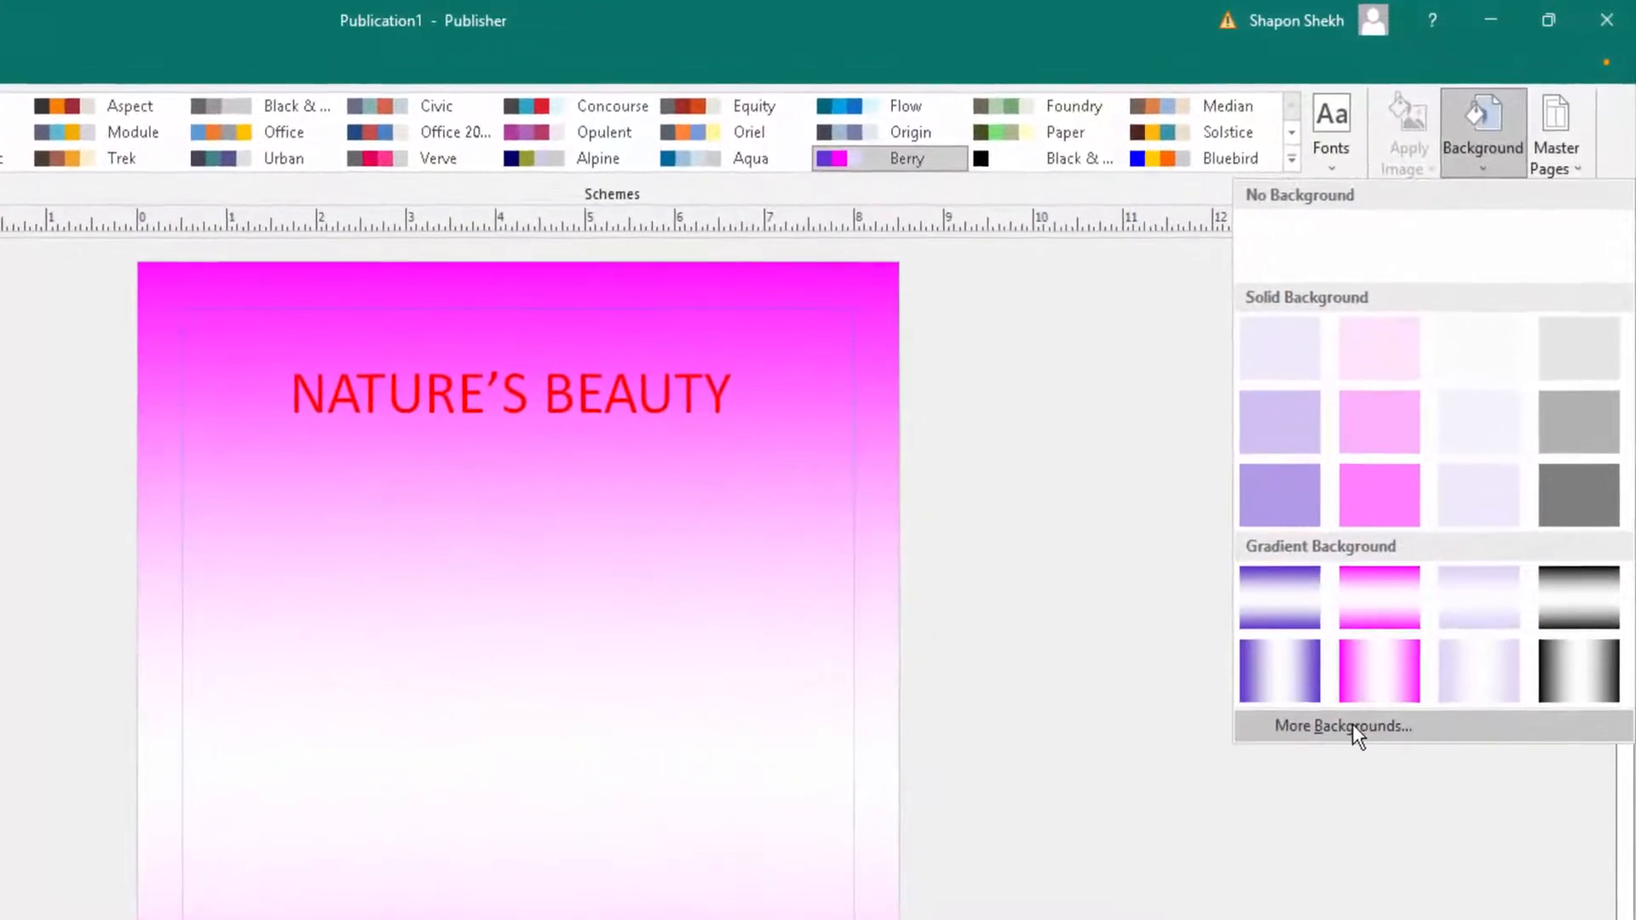
In More Backgrounds, switch the Format Background fill to Picture or texture
left_click(1345, 726)
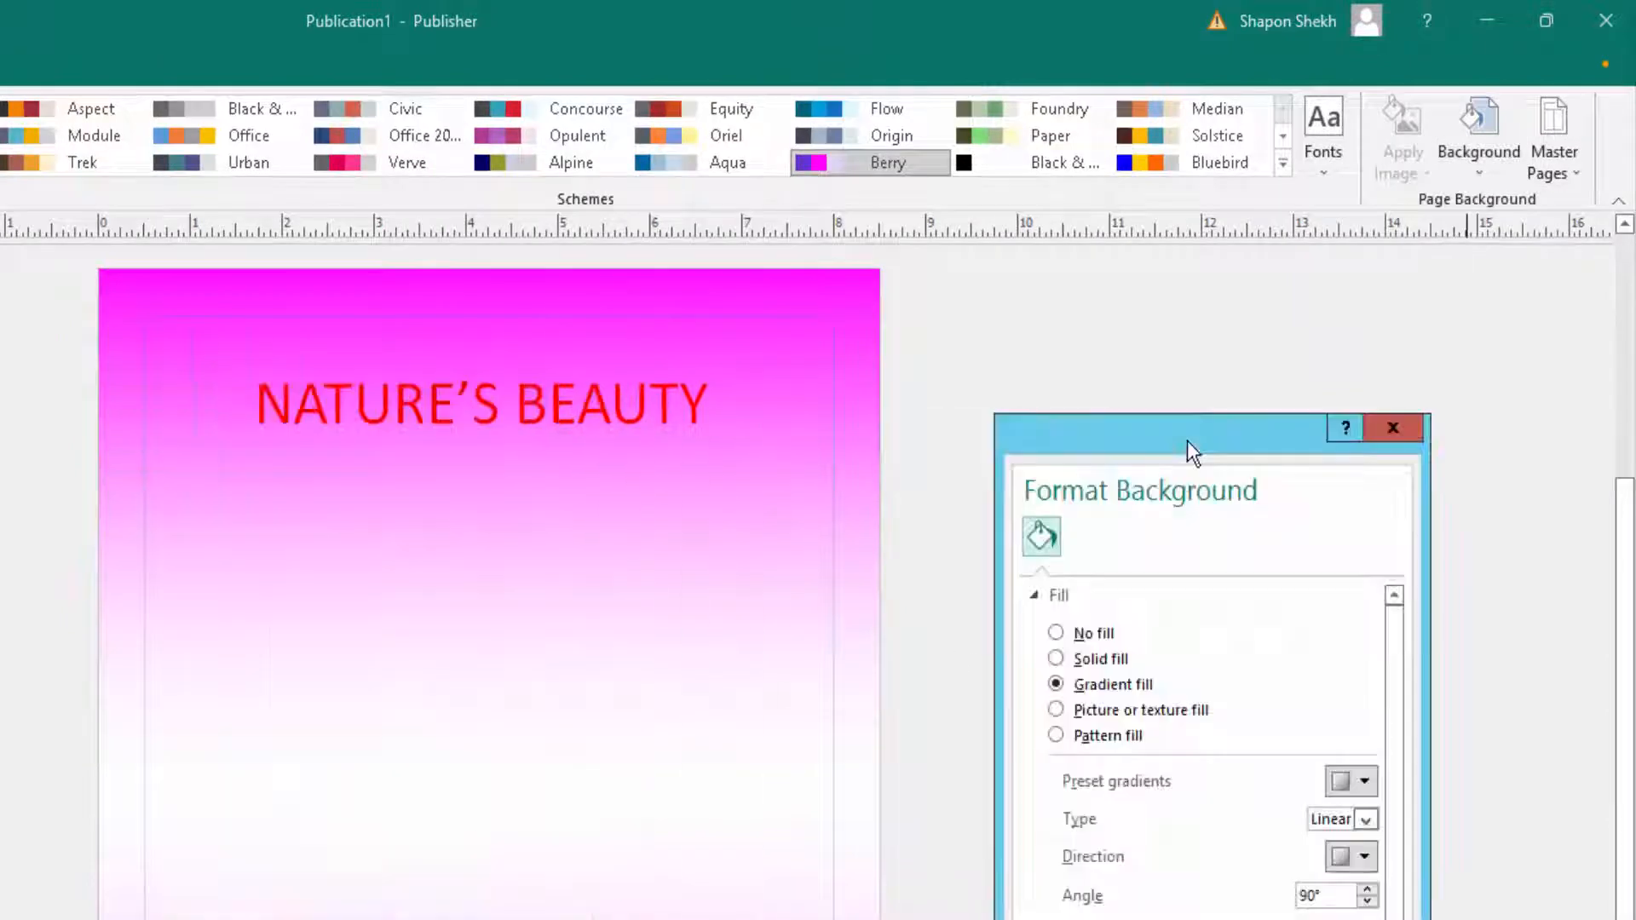
mouse_move(1229, 594)
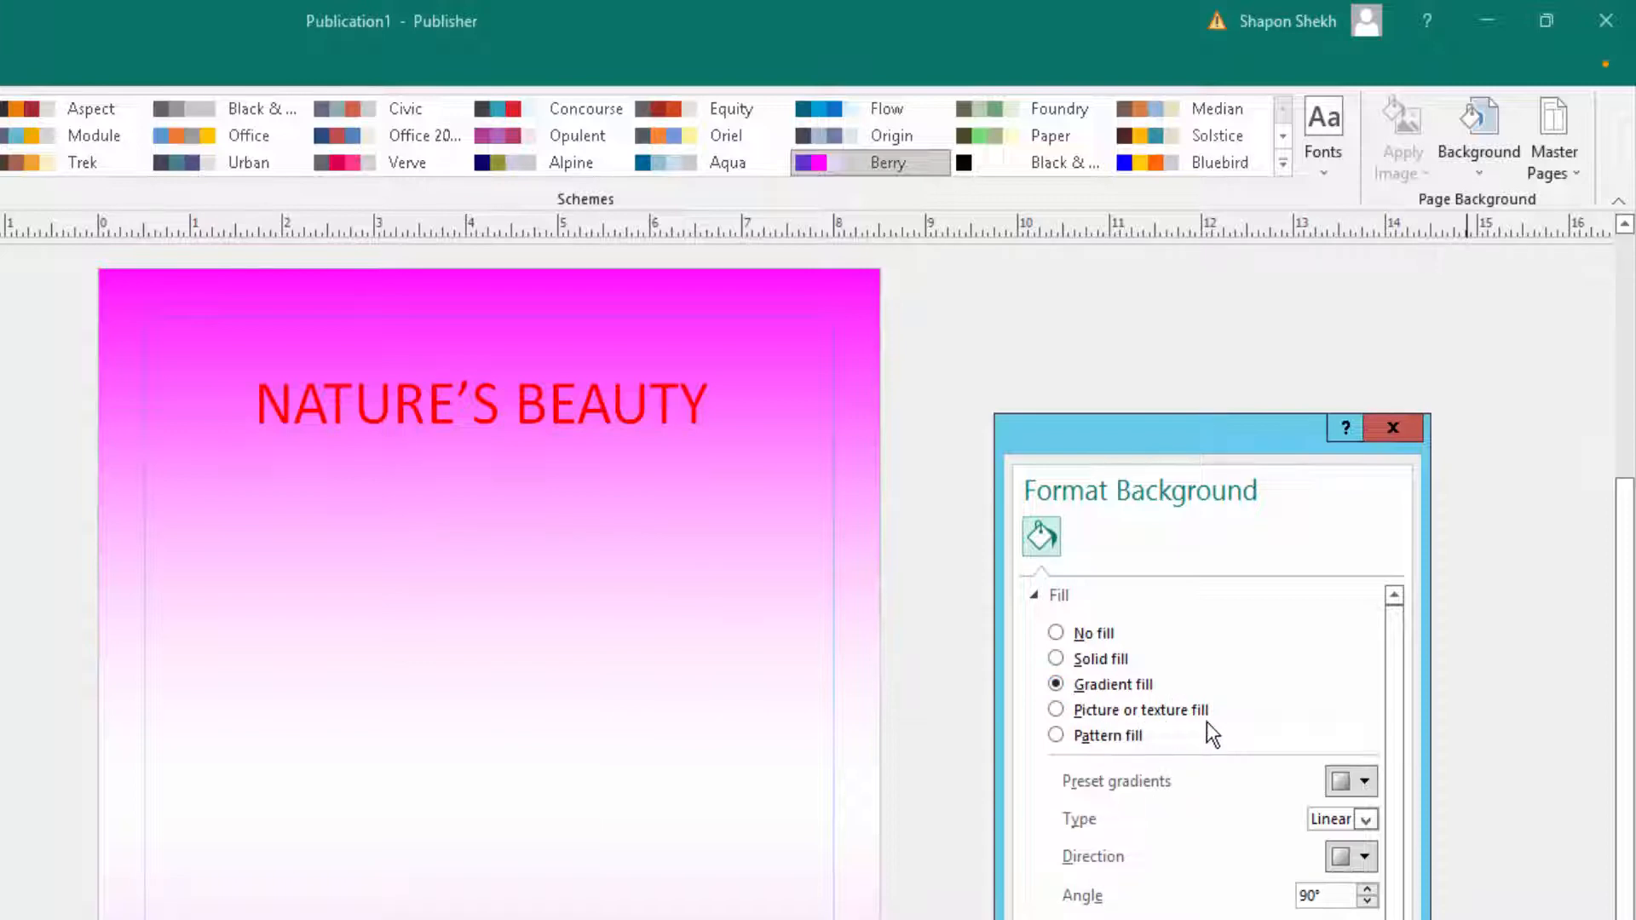
mouse_move(1127, 752)
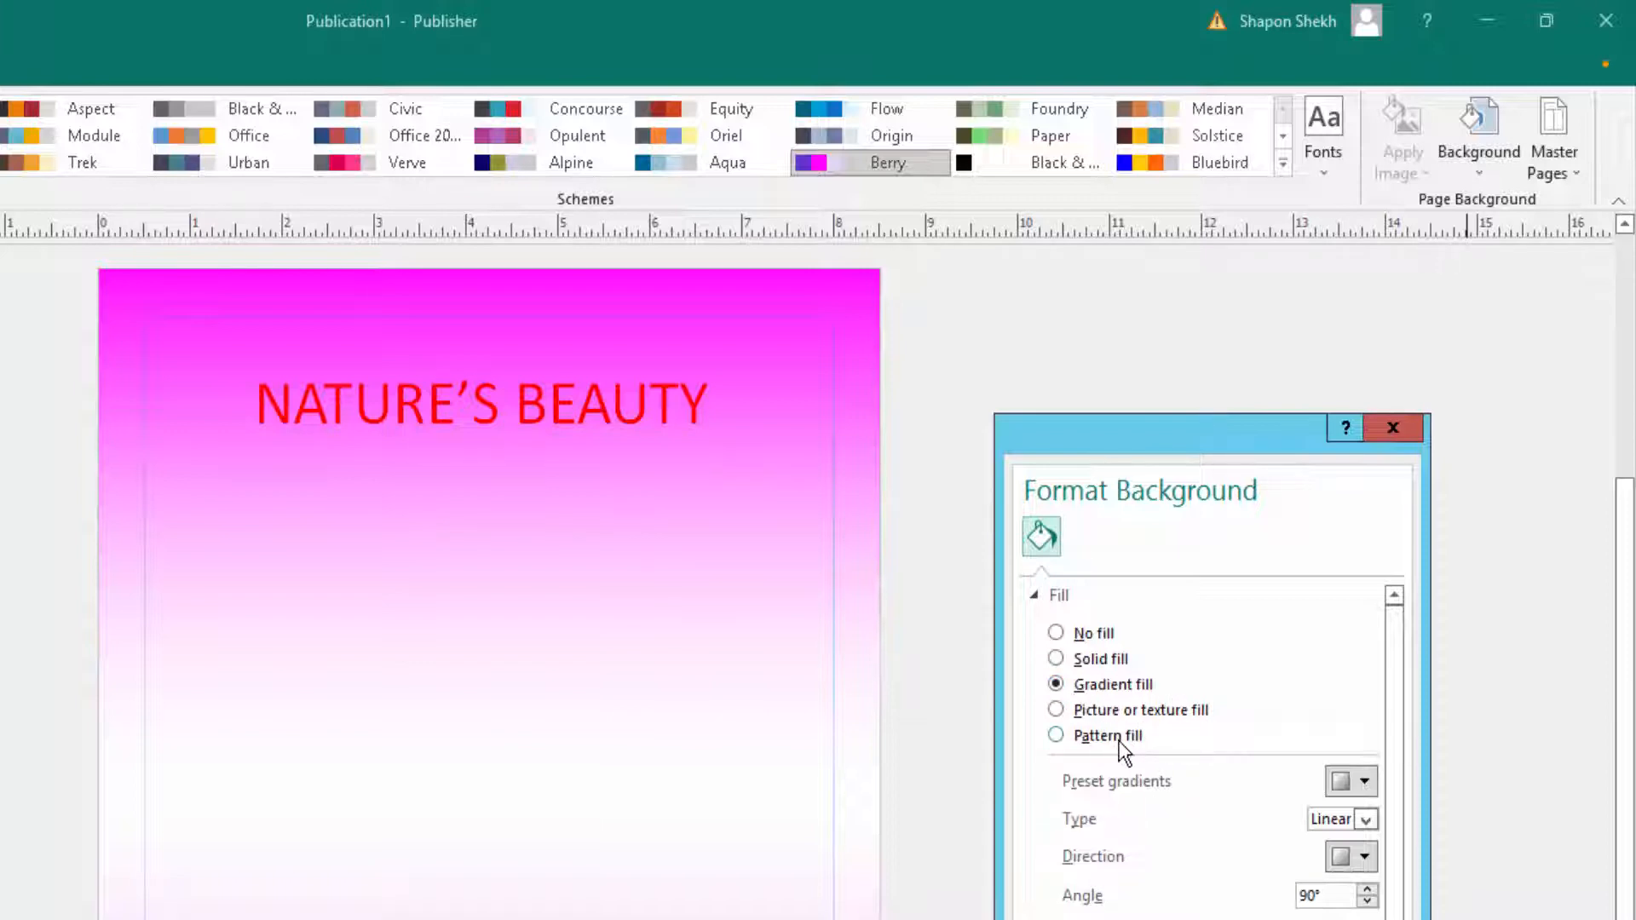
mouse_move(1080, 743)
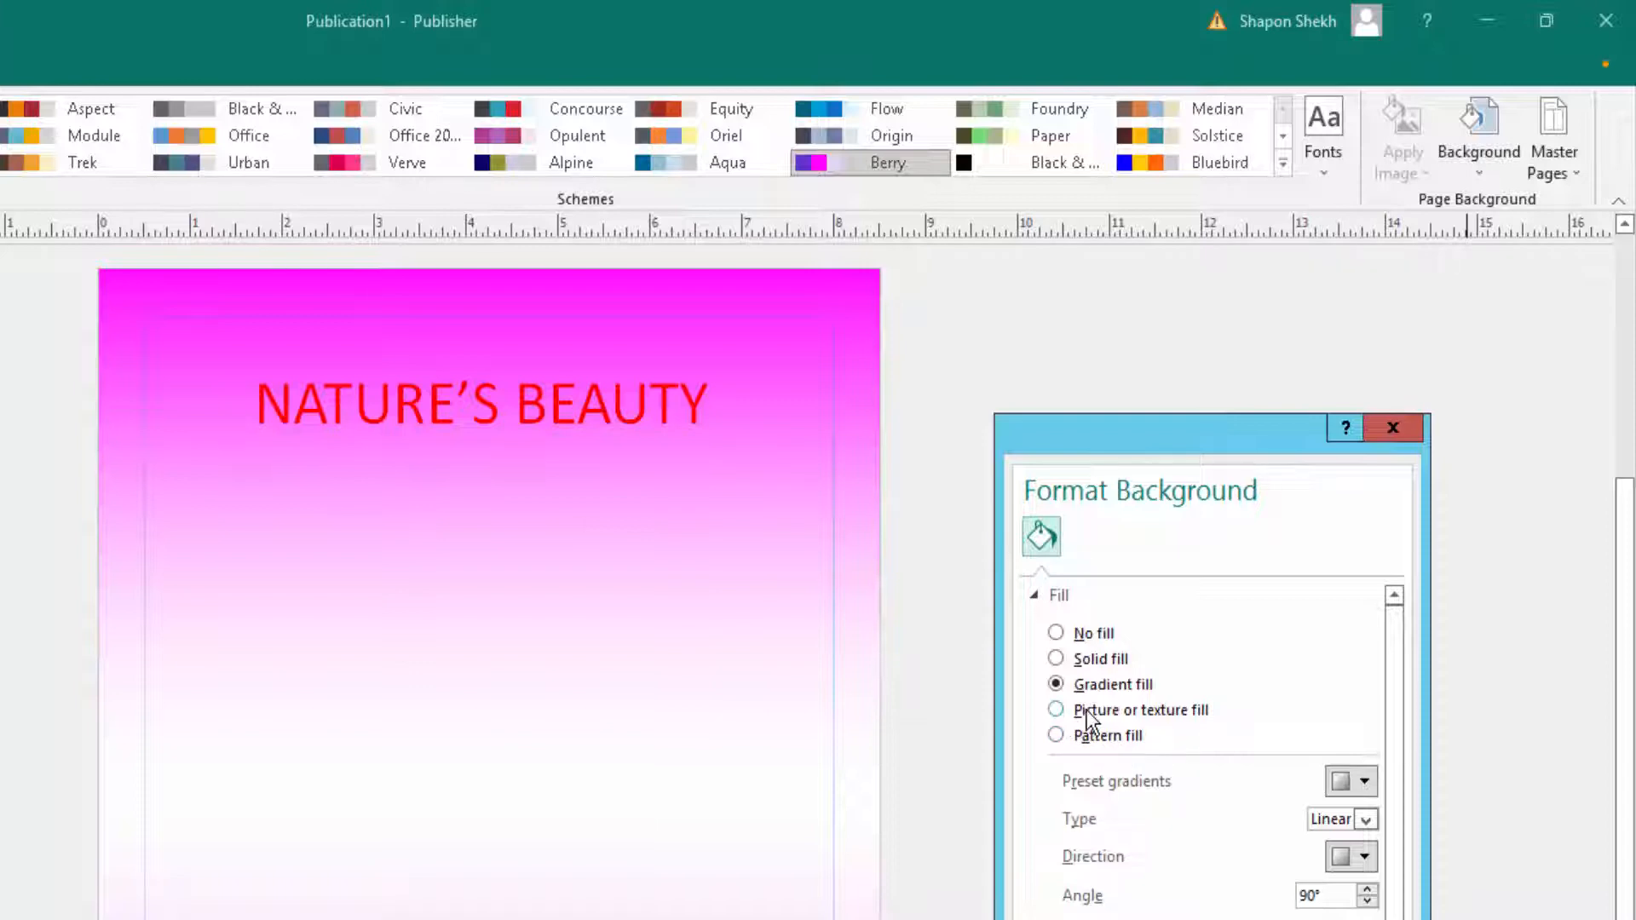
left_click(1057, 710)
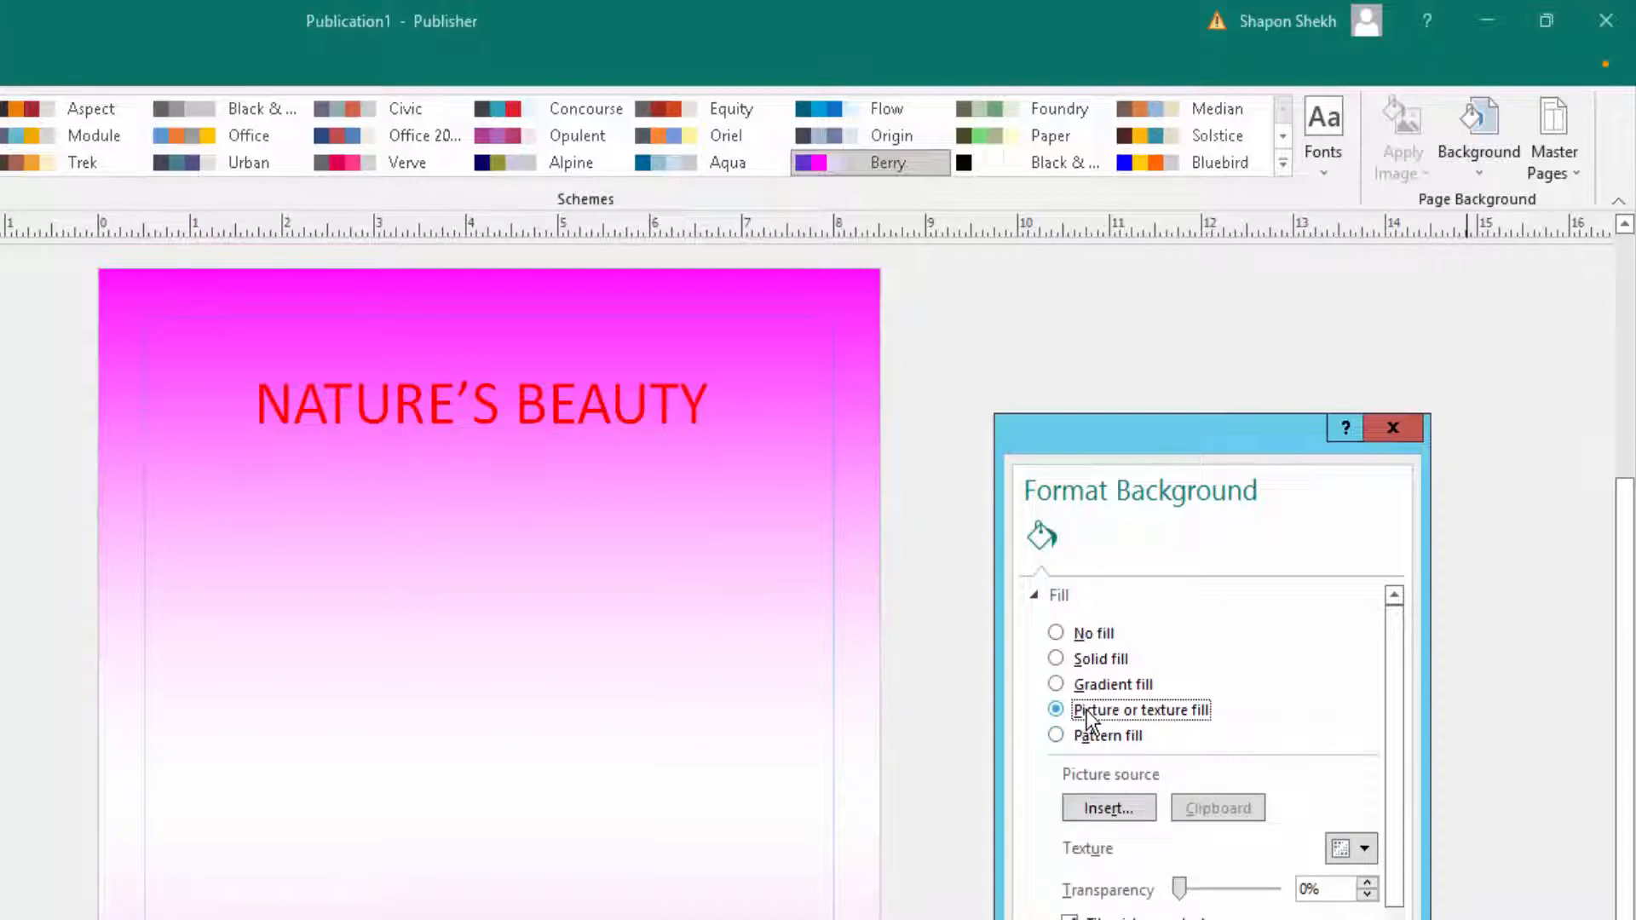
mouse_move(1193, 733)
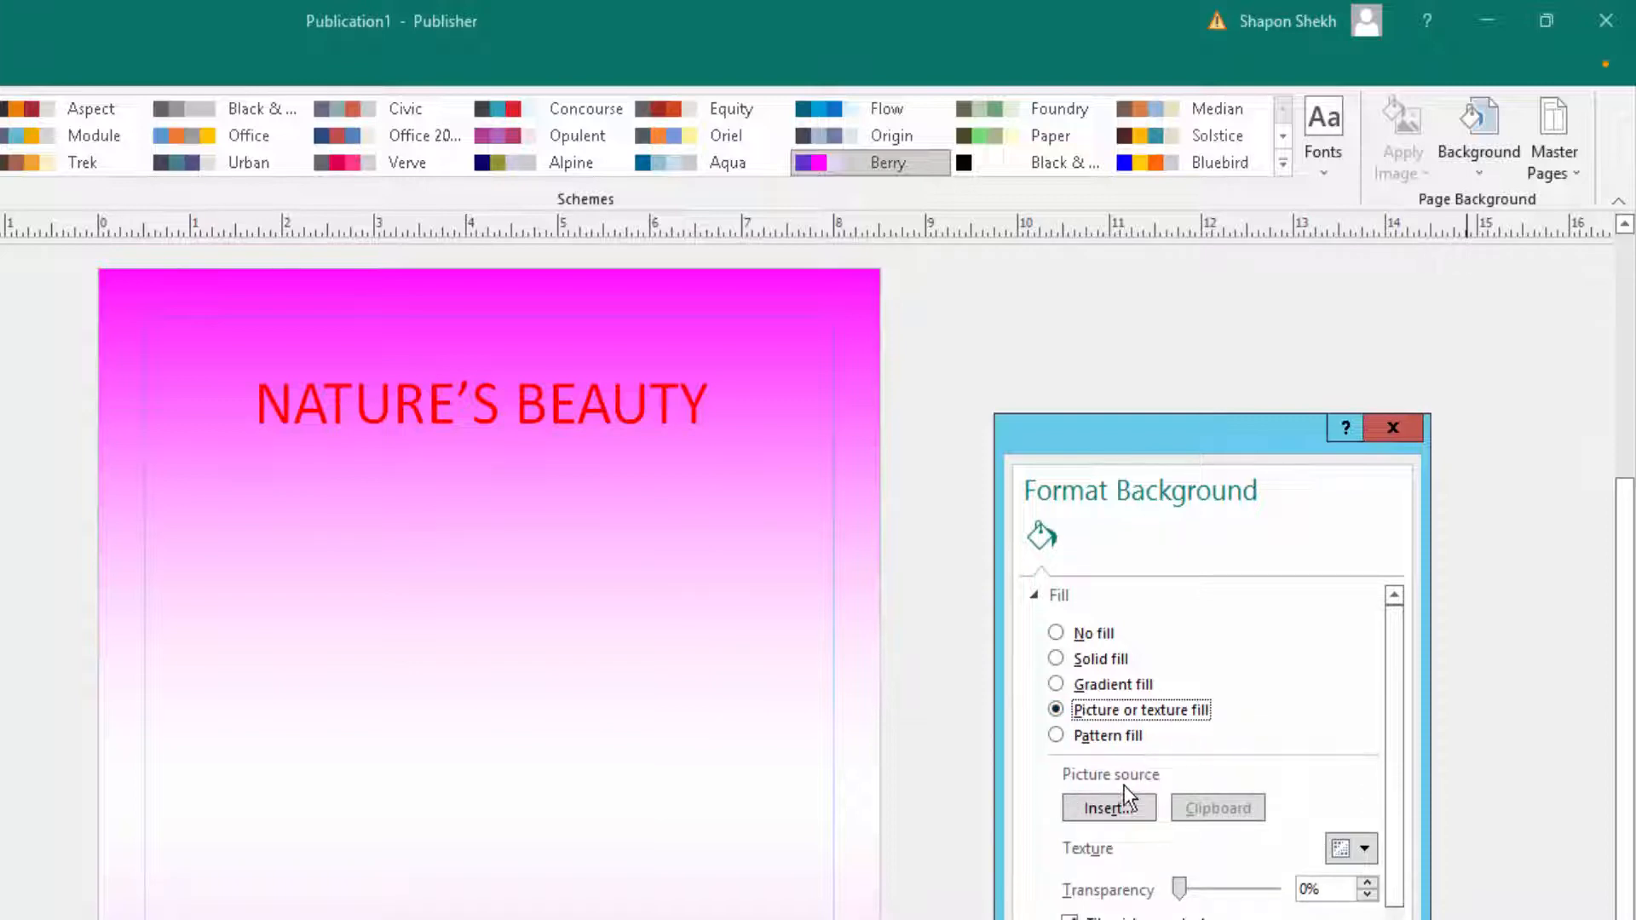
mouse_move(1112, 835)
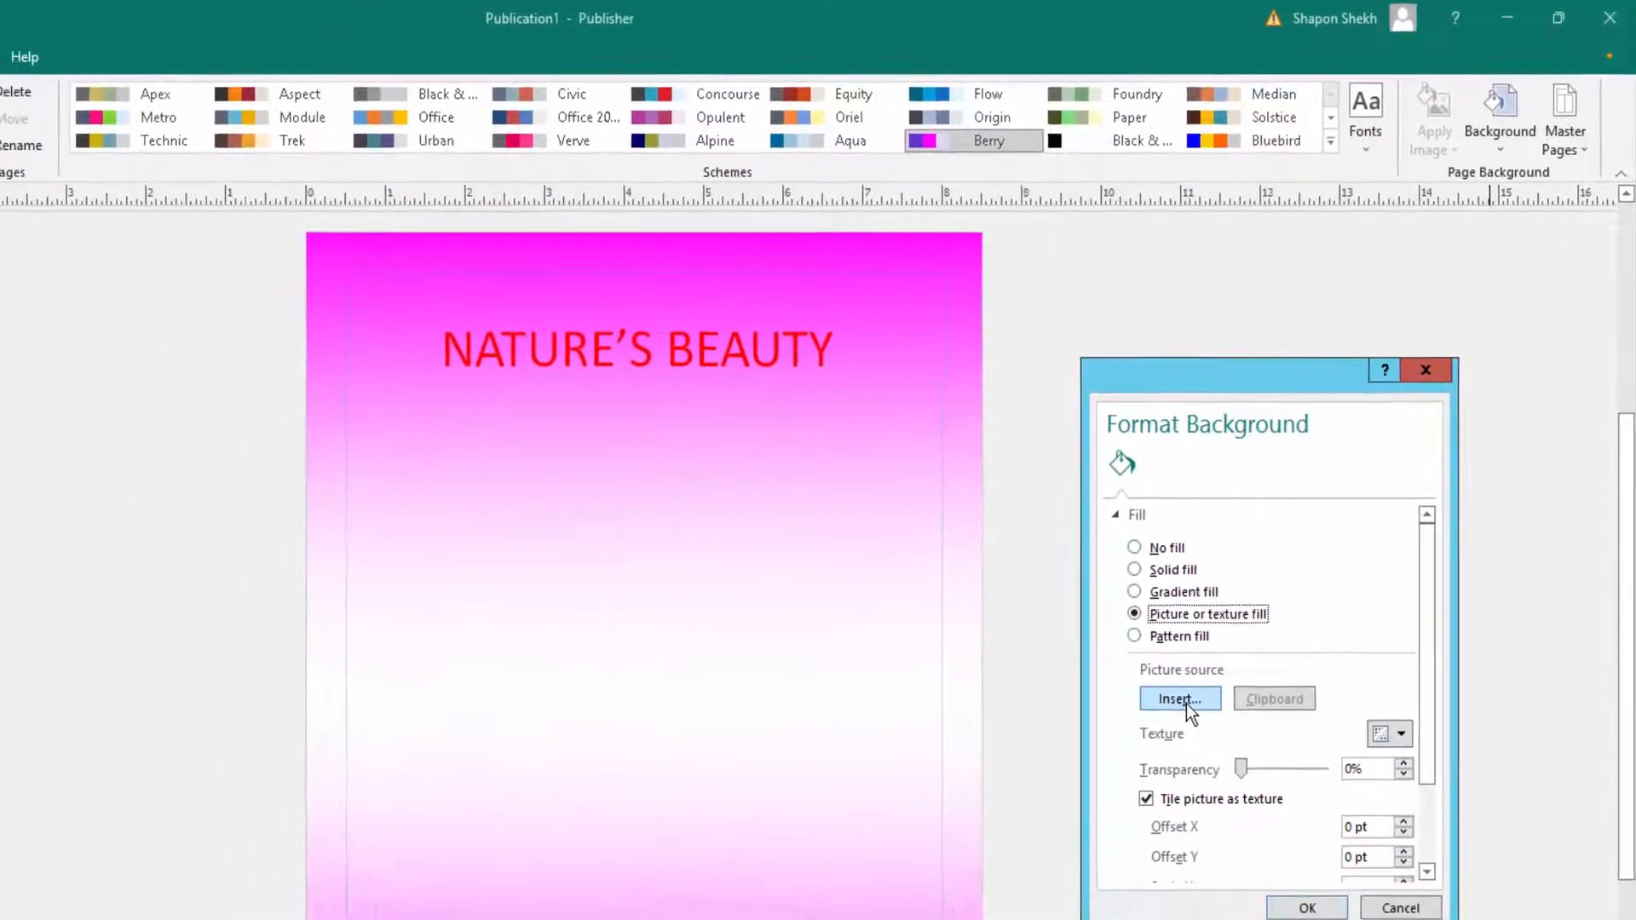
Insert the banana-plant photo from the Downloads folder as the background picture
left_click(1180, 699)
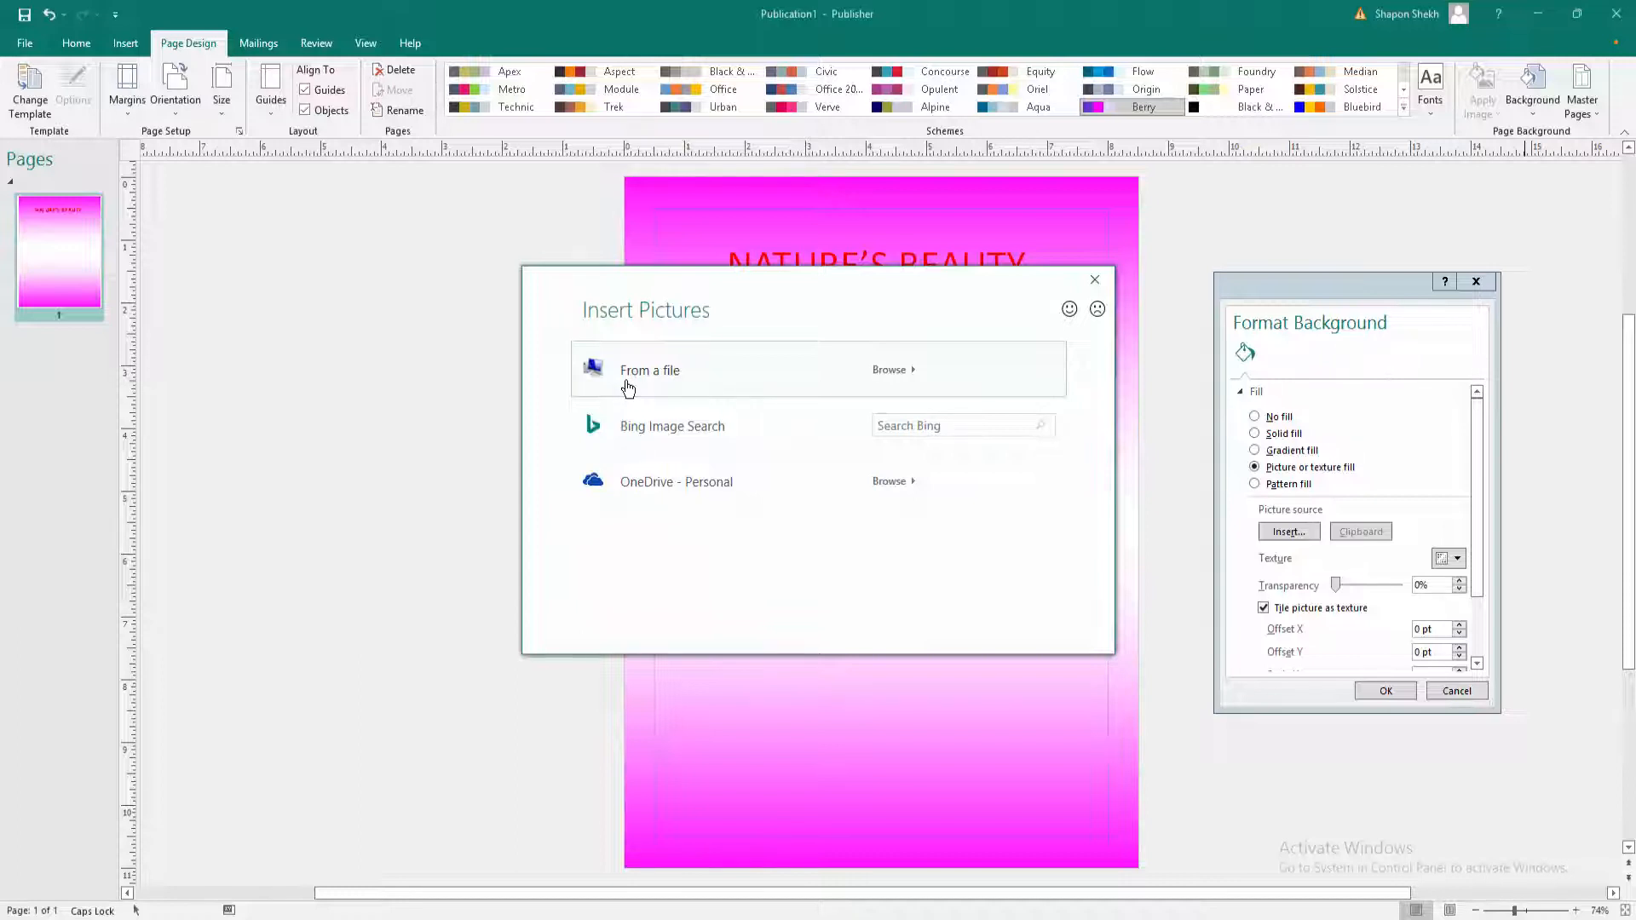
left_click(1095, 279)
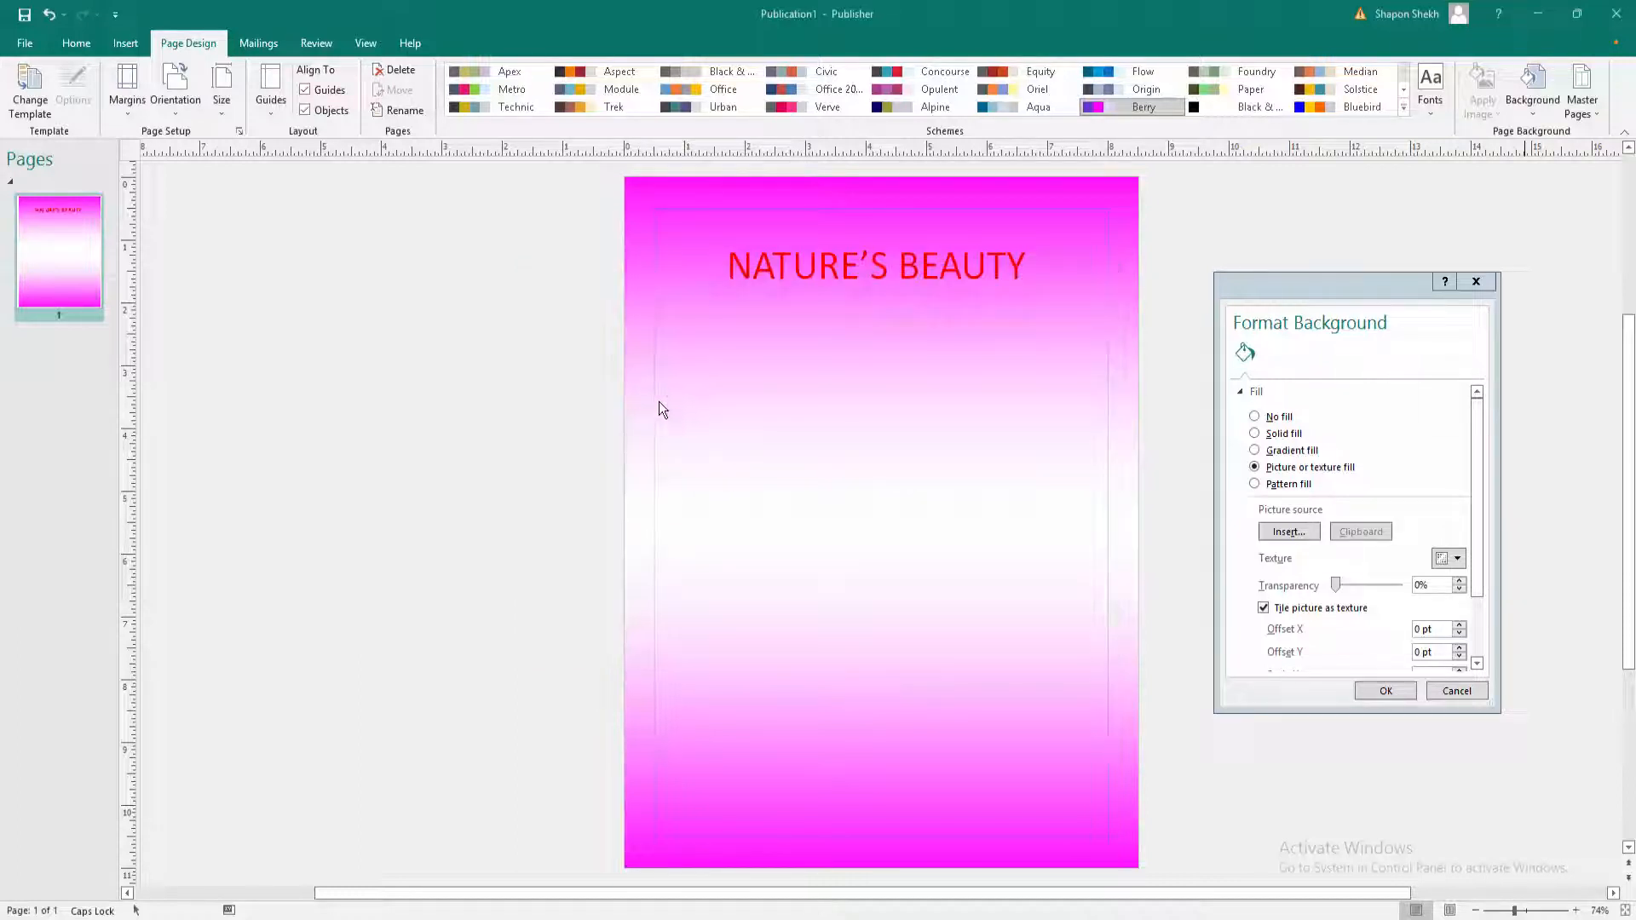
left_click(1289, 532)
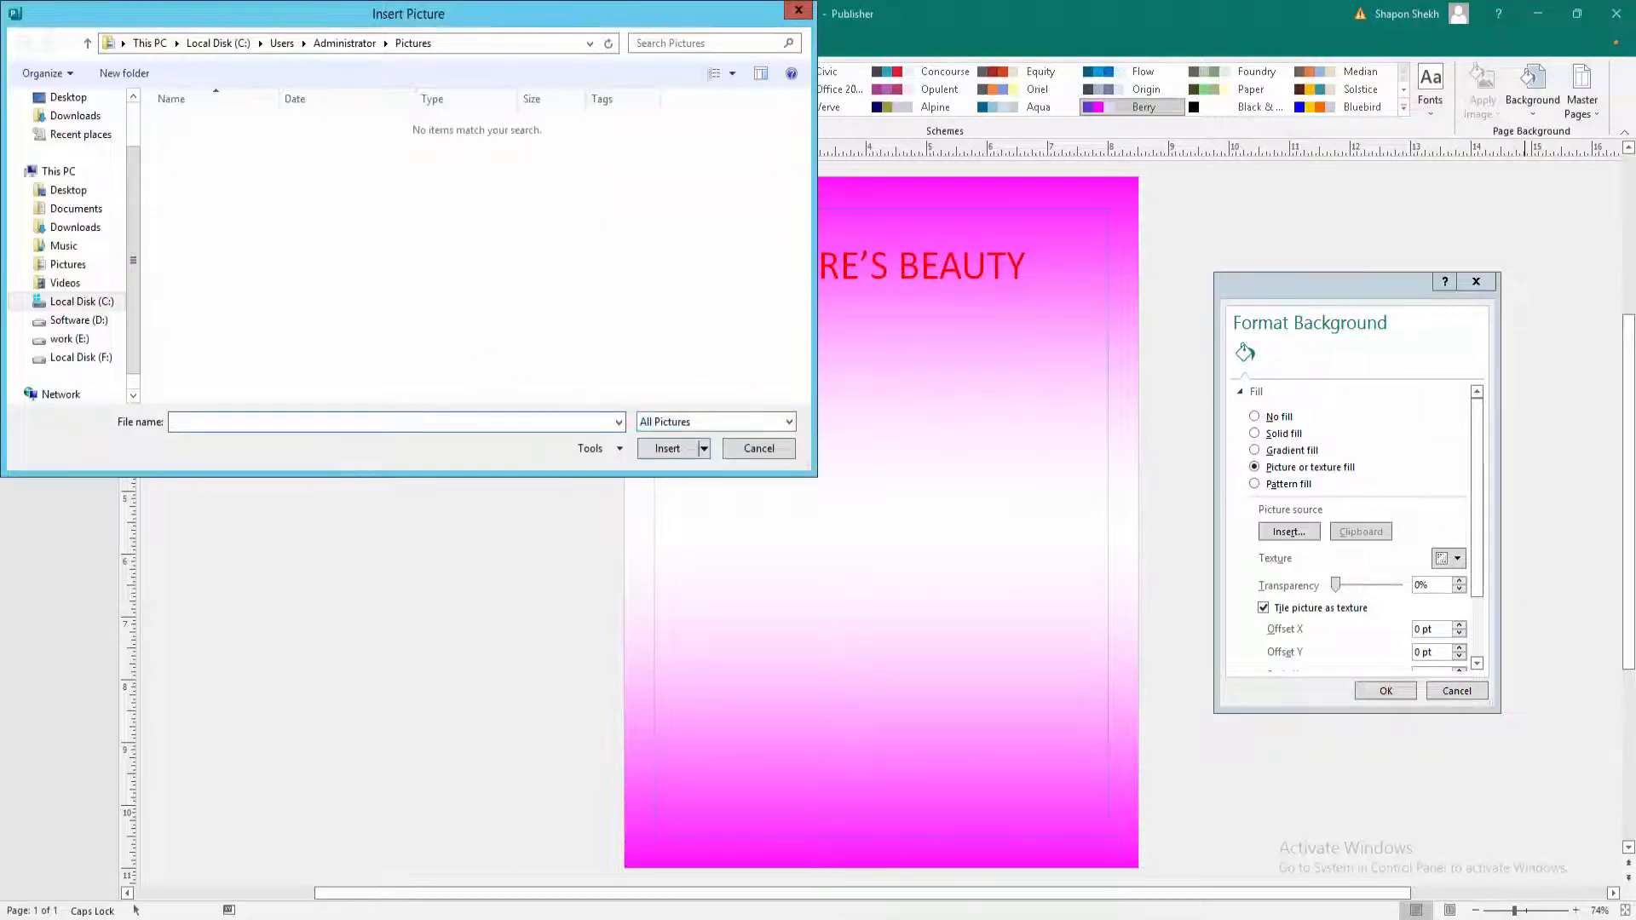
left_click(73, 226)
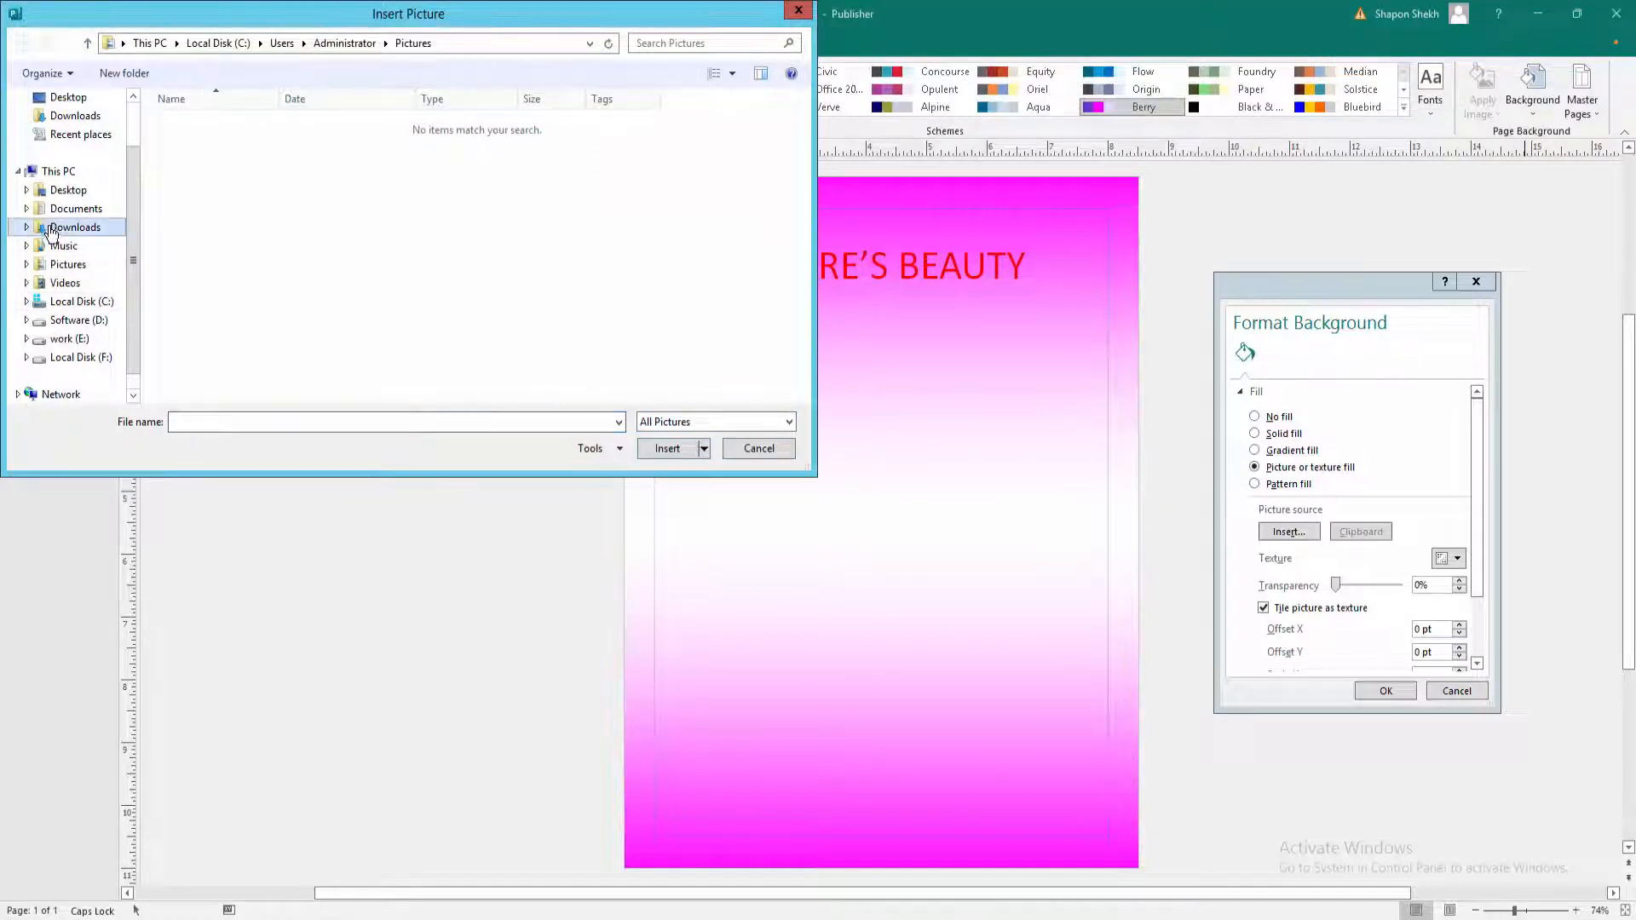
left_click(73, 227)
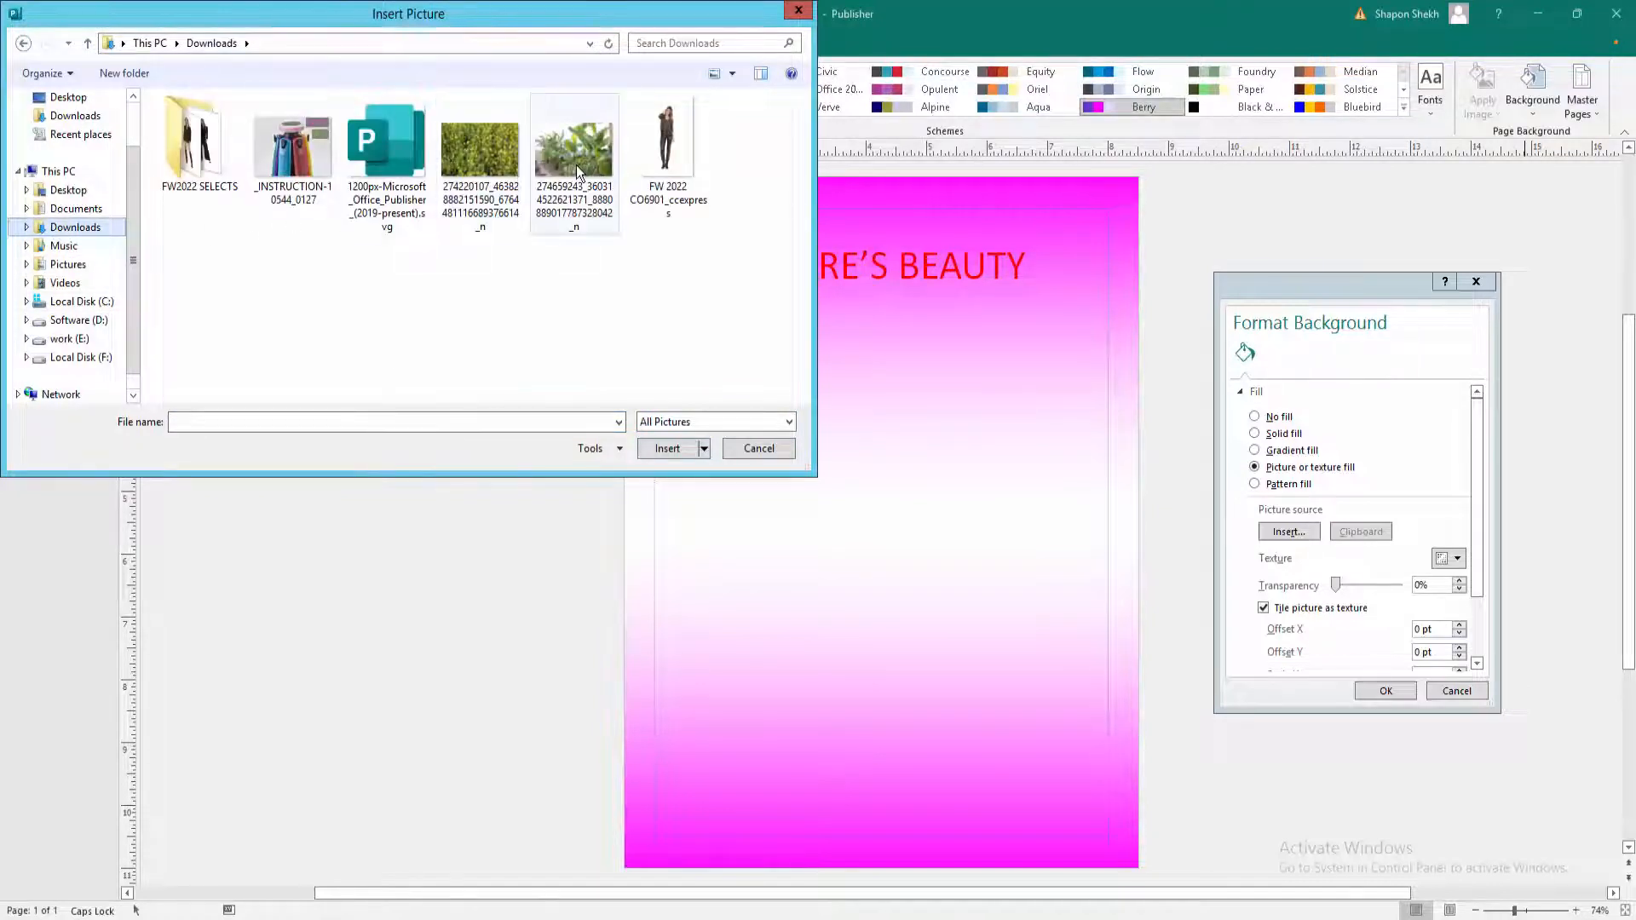
left_click(575, 137)
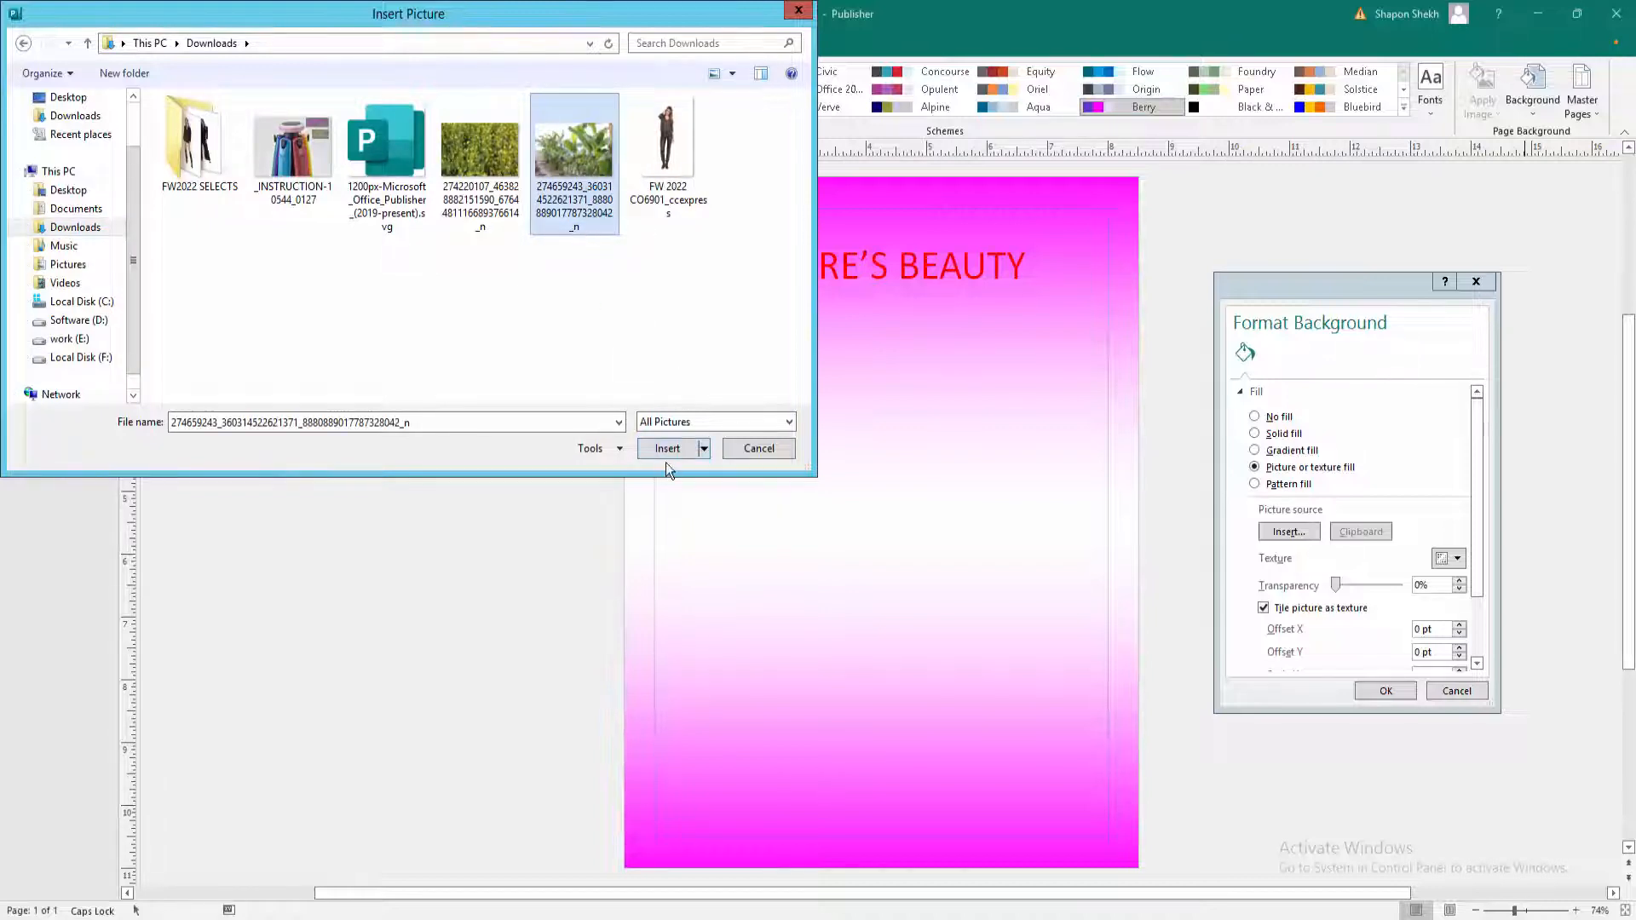
left_click(666, 448)
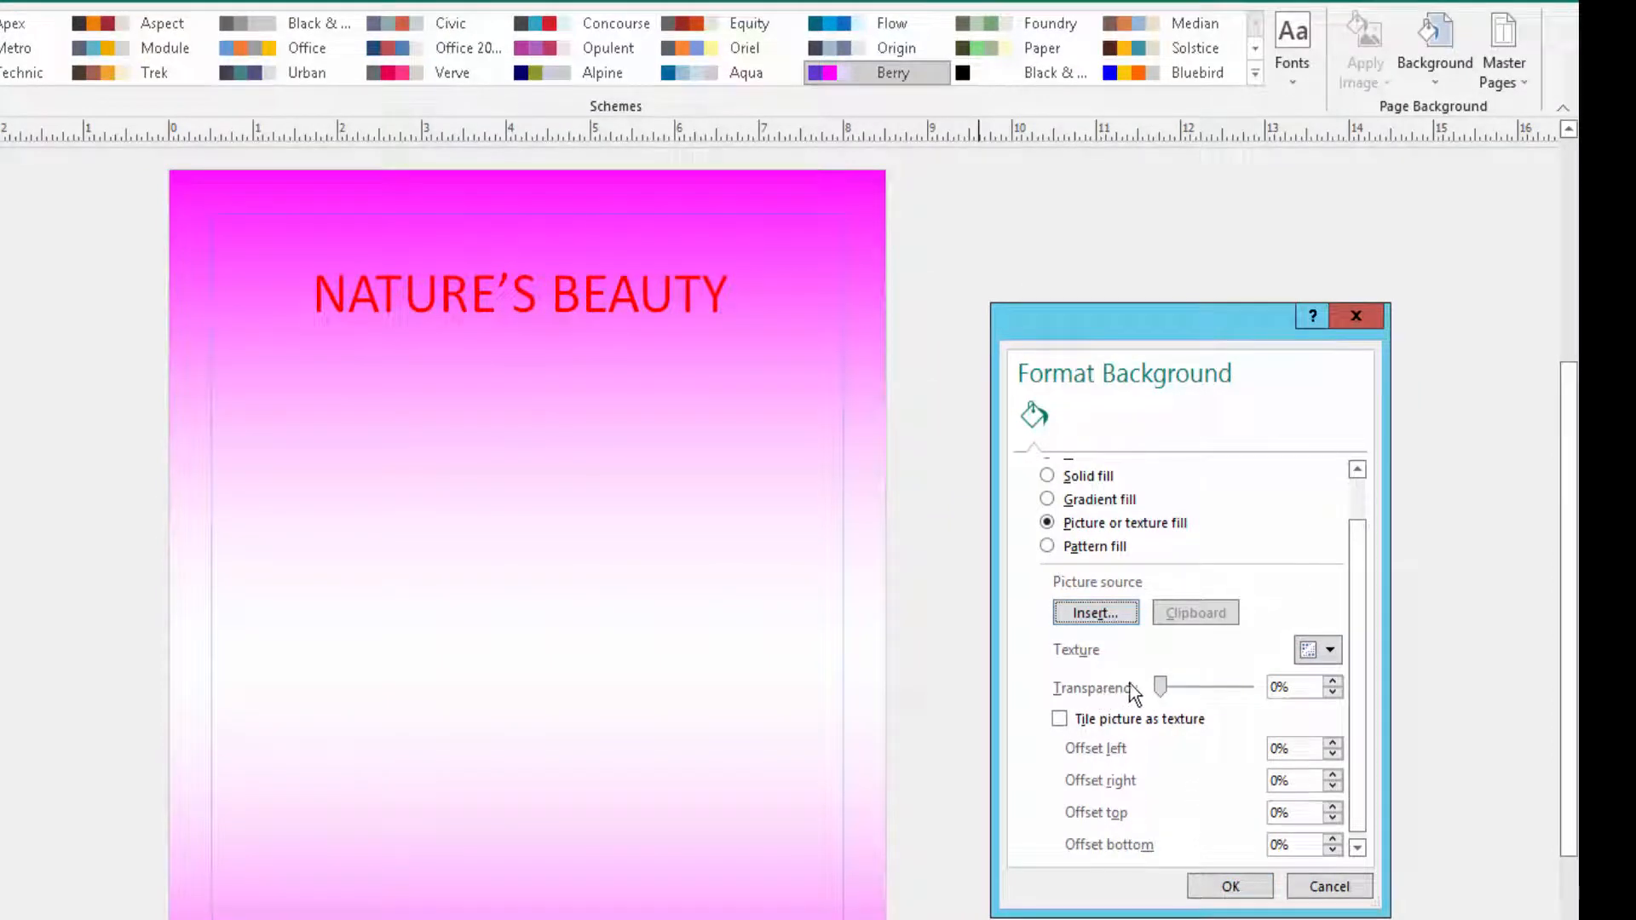
Confirm Format Background so the banana-plant photo fills the whole page untiled
left_click_drag(1161, 687, 1175, 686)
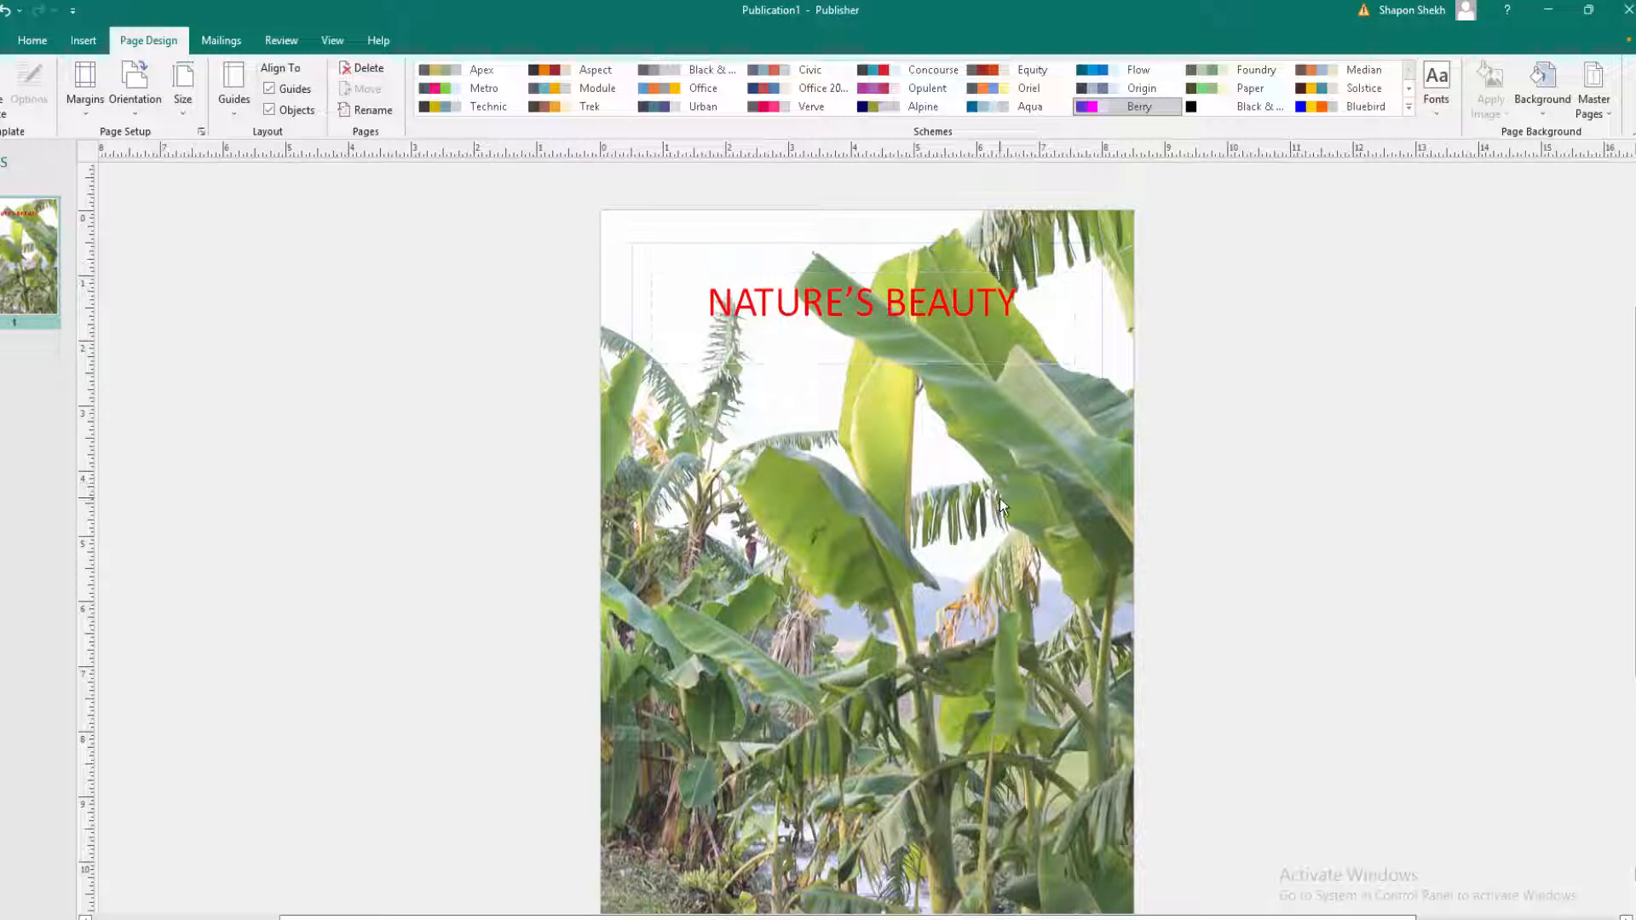
mouse_move(1048, 509)
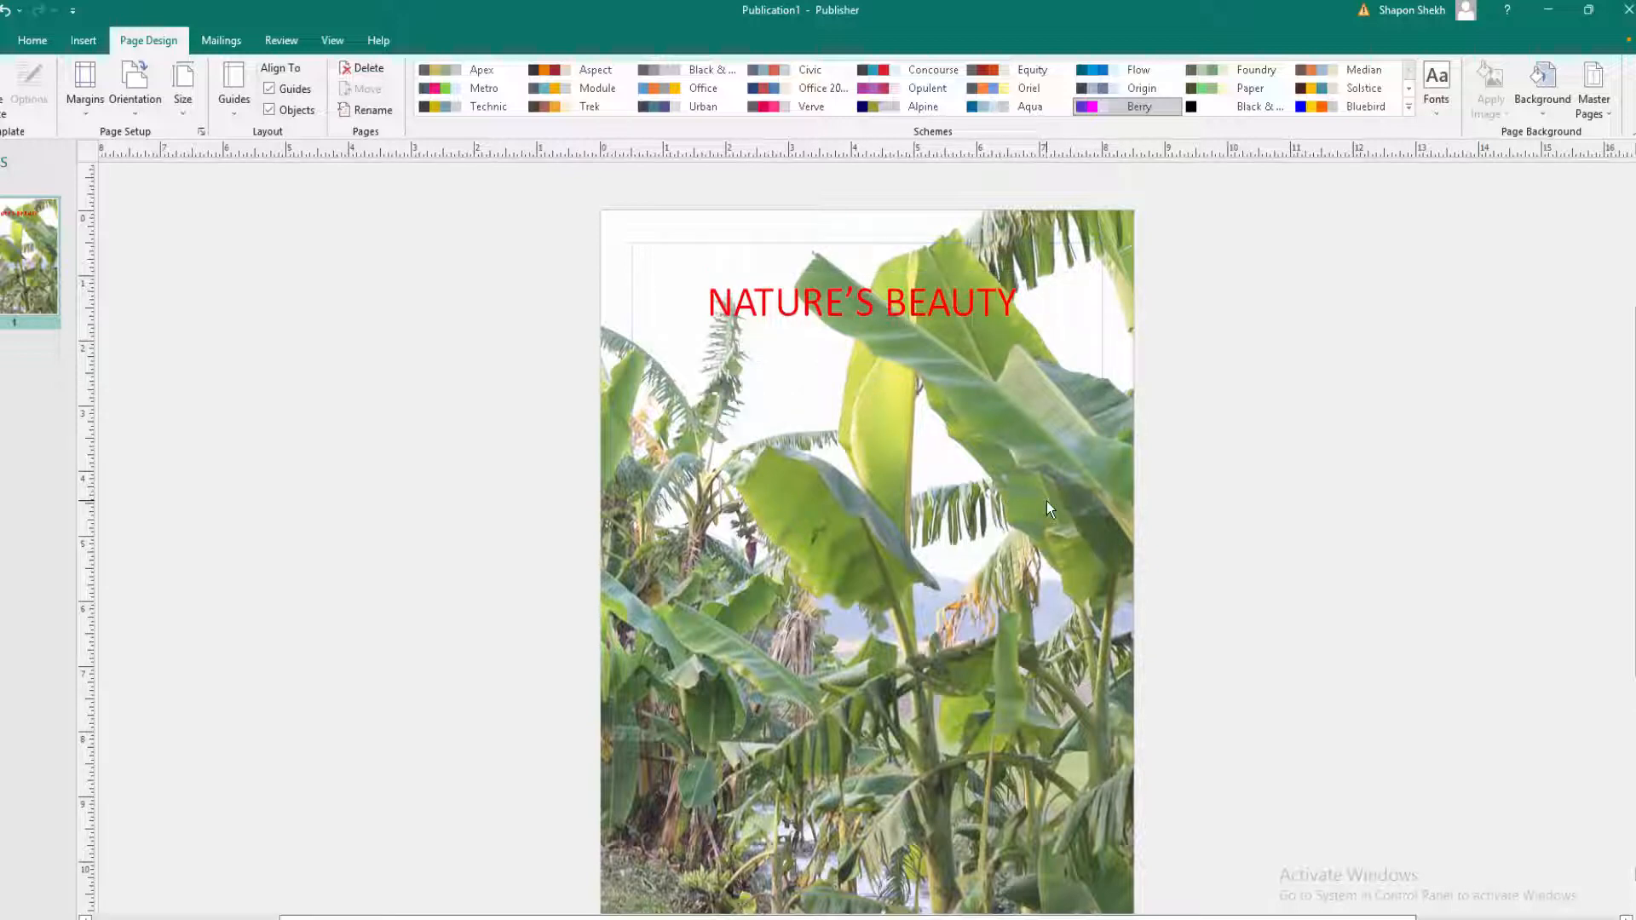
mouse_move(1038, 510)
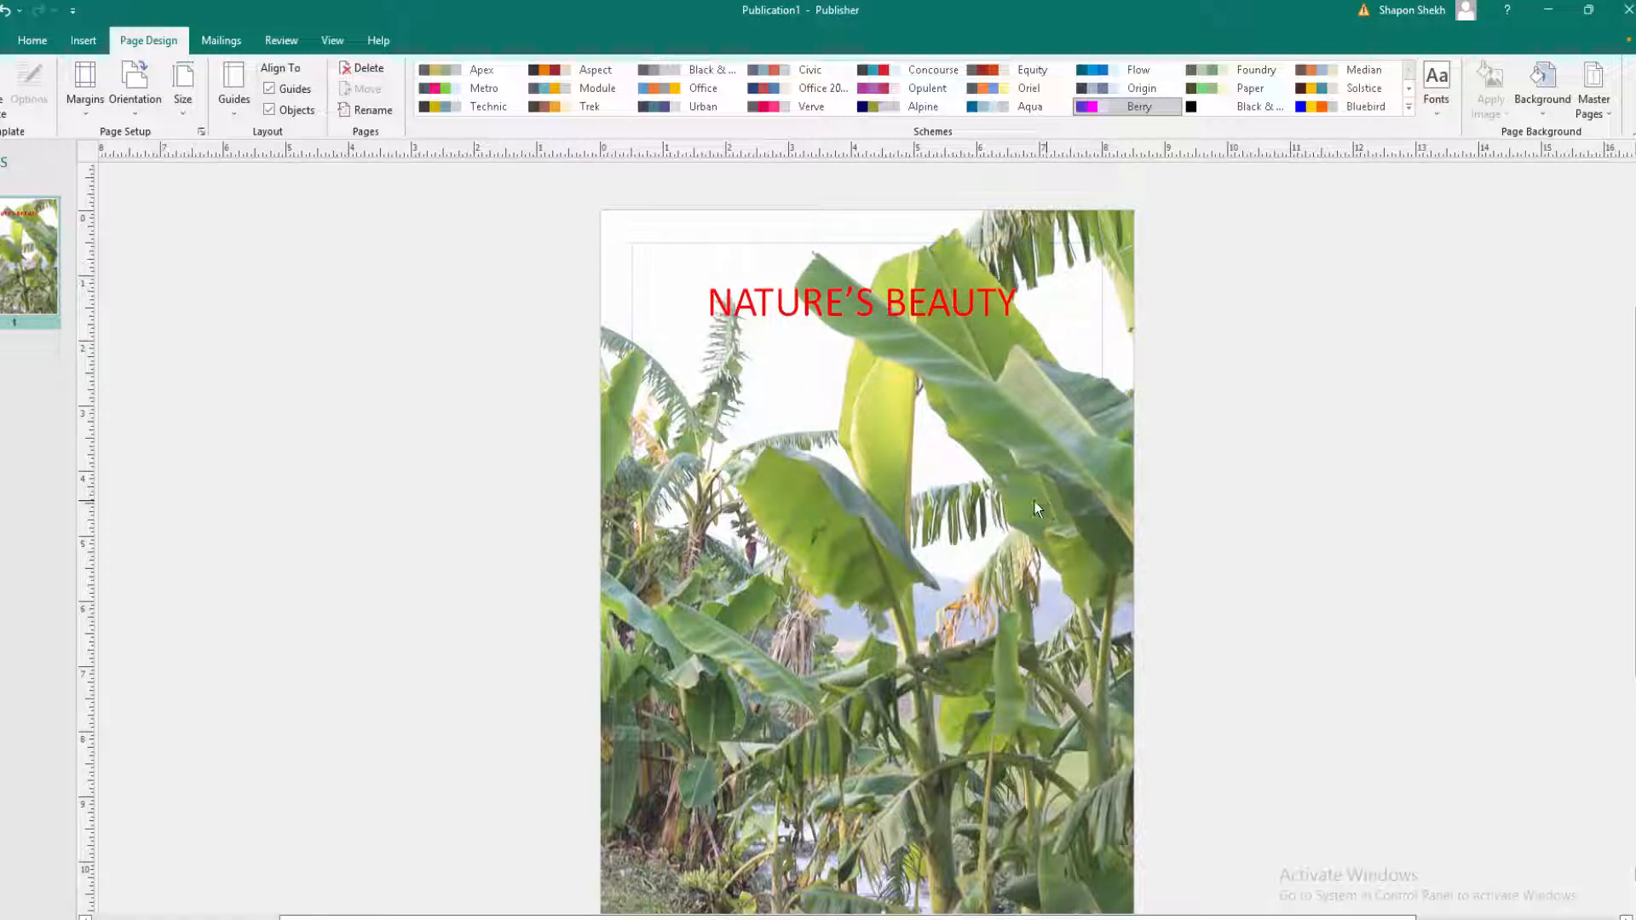